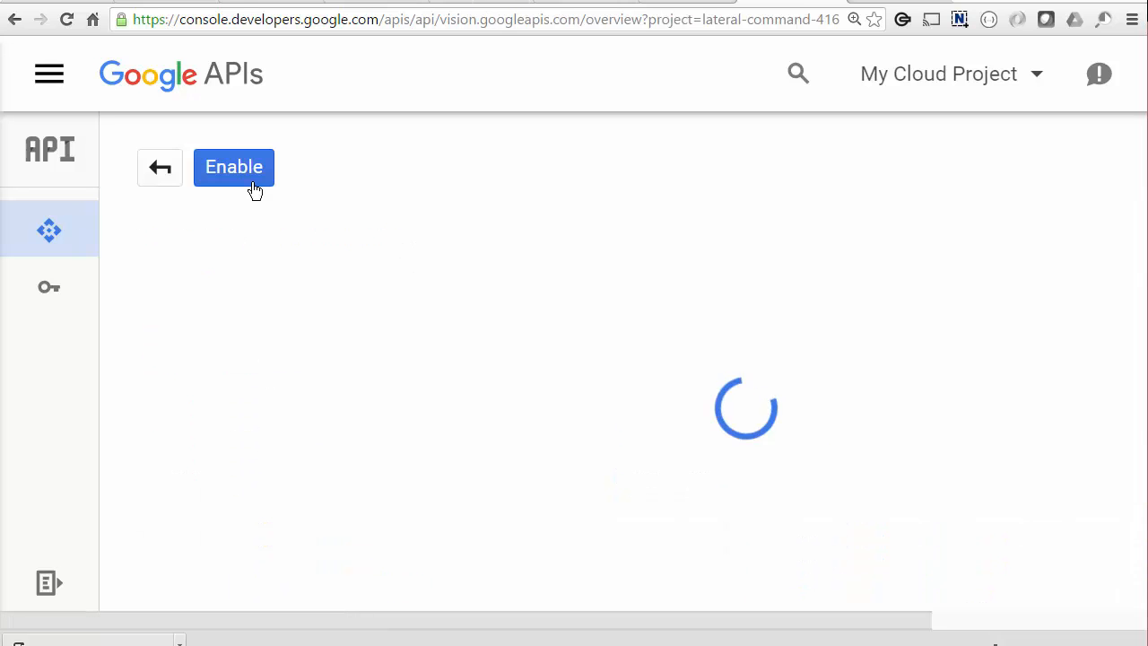
Enable the Cloud Vision API and open it in APIs Explorer.
left_click(233, 167)
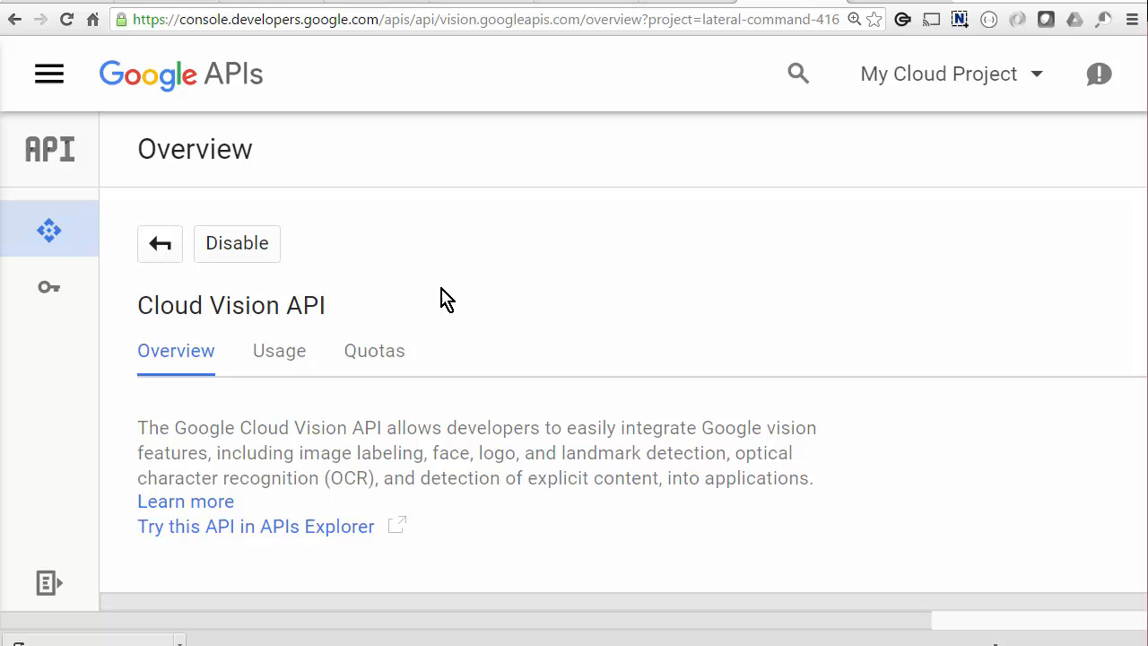
left_click(256, 526)
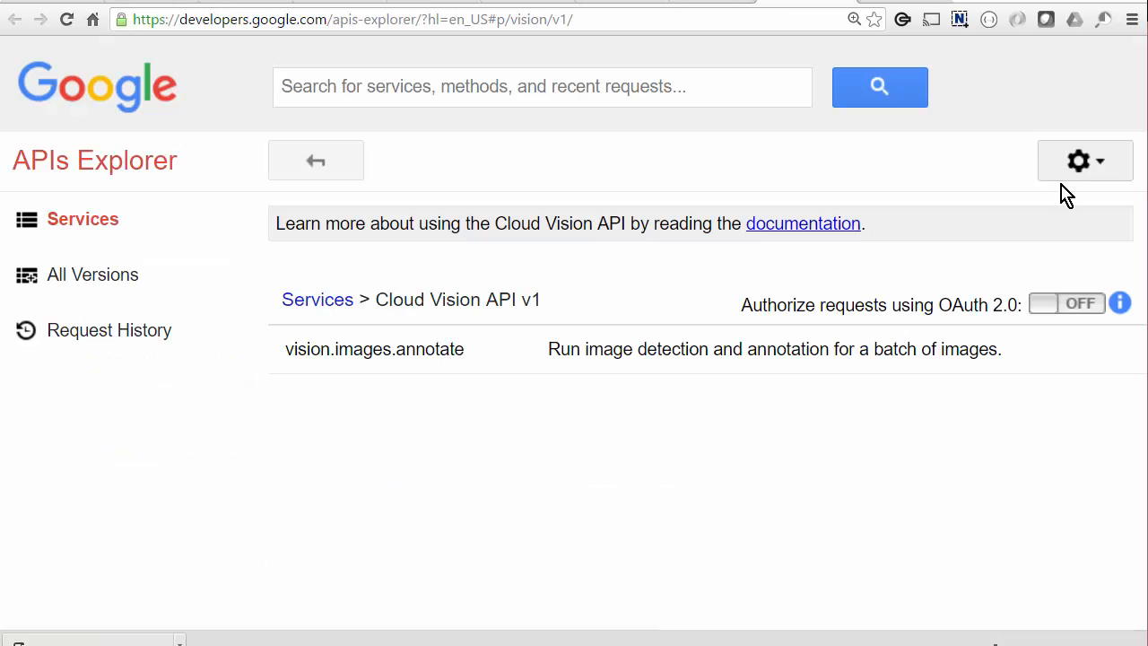
Turn on OAuth 2.0 request authorization to list the Vision scopes, including cloud-platform.
left_click(1067, 302)
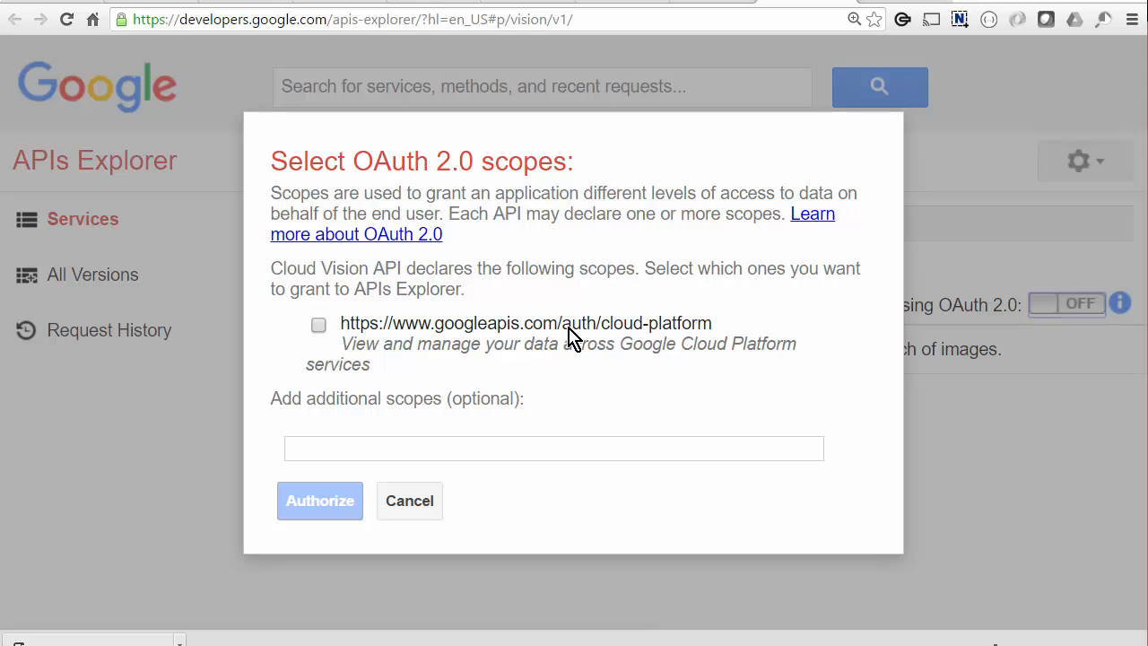
mouse_move(440, 495)
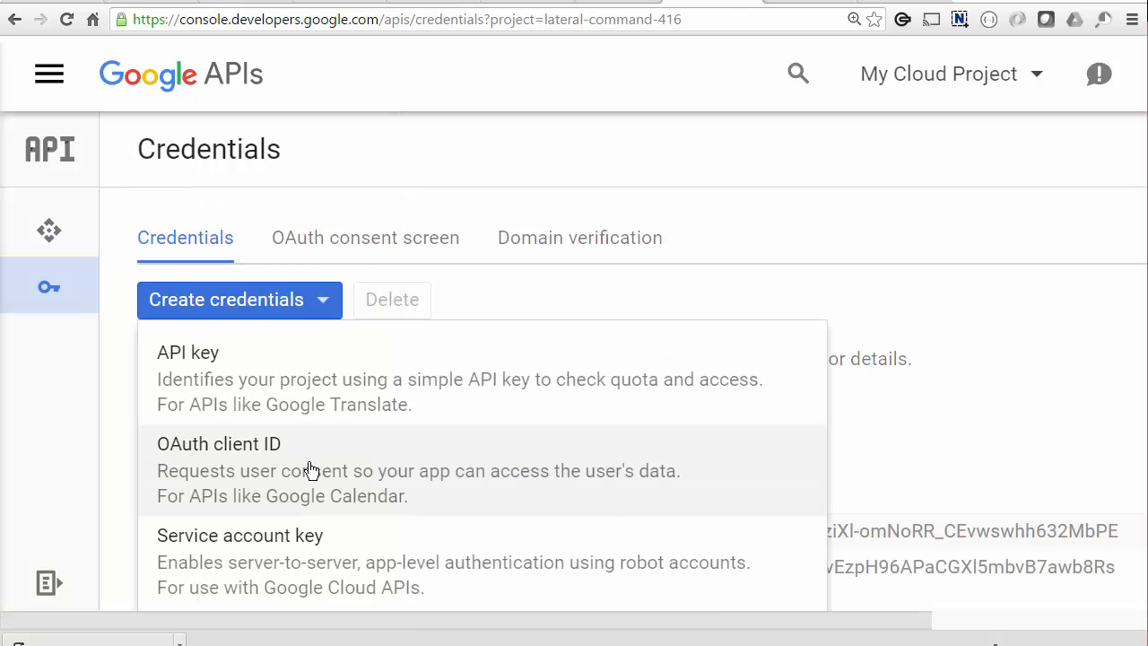
Create a Web application OAuth client ID named Web client 3 and dismiss the secret notice.
left_click(219, 443)
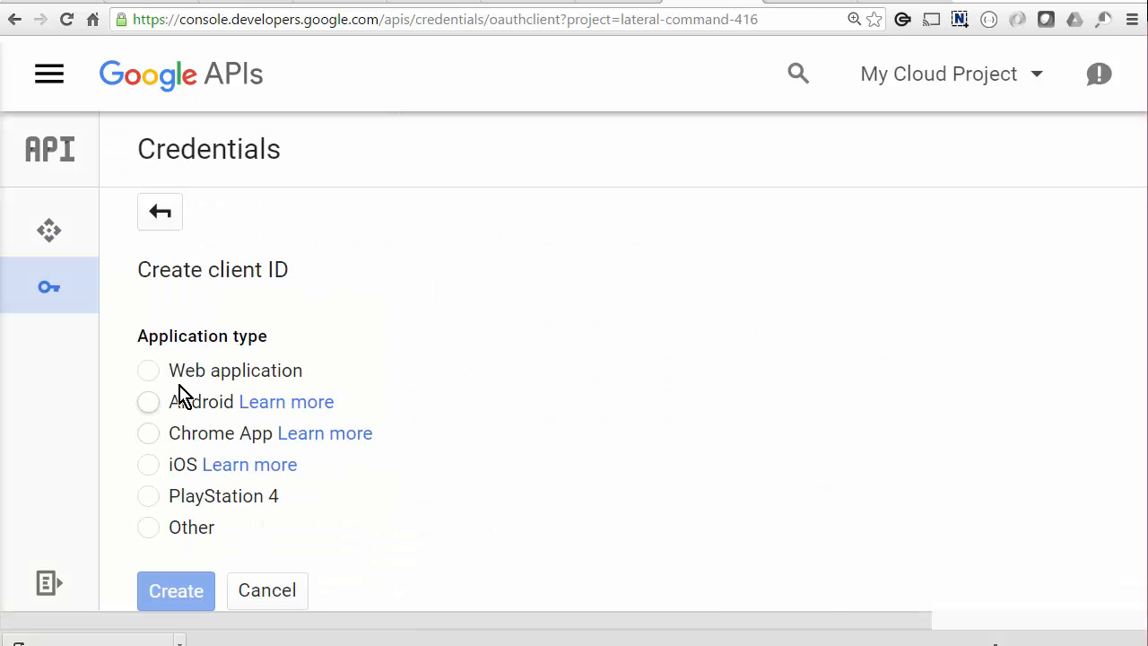
left_click(147, 369)
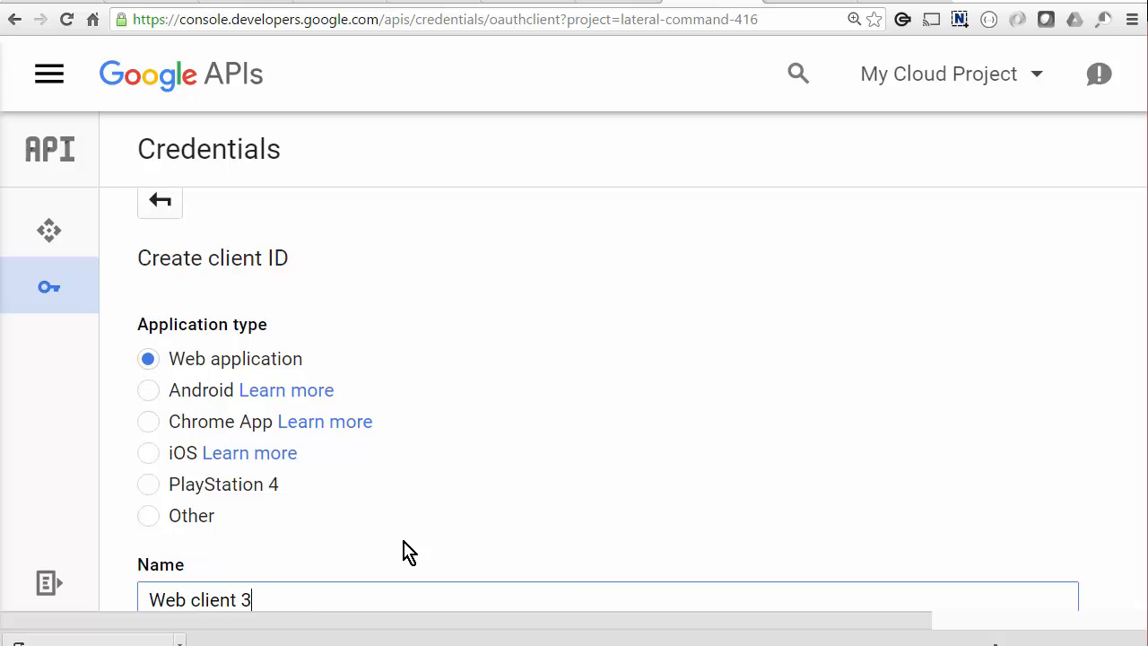
scroll("down", 3)
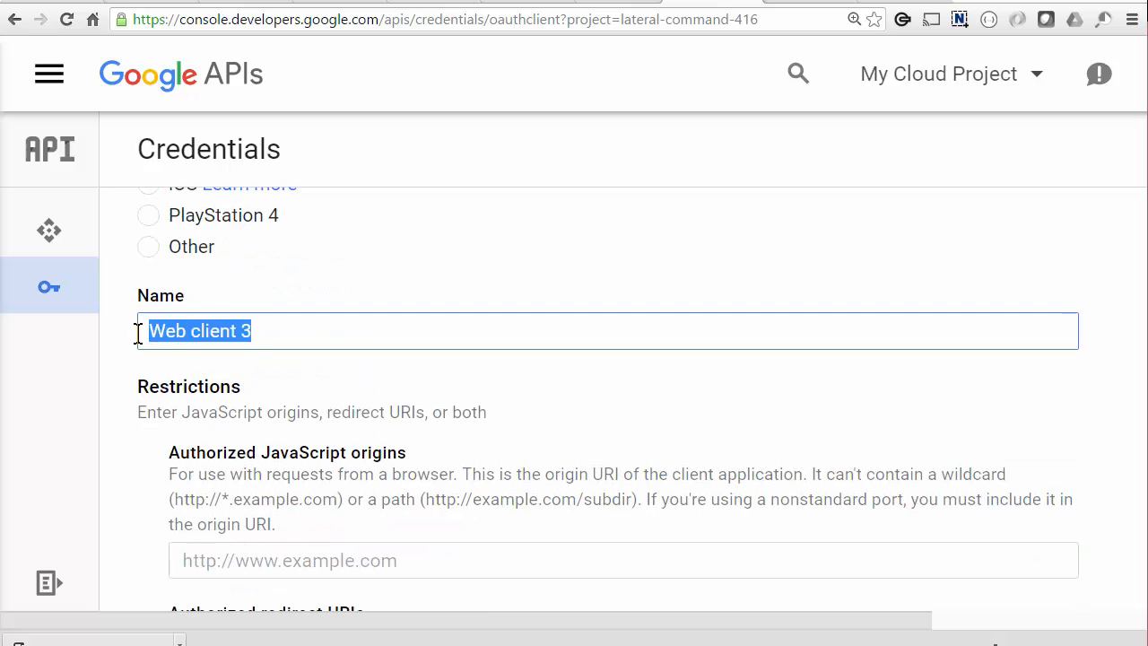
scroll("down", 3)
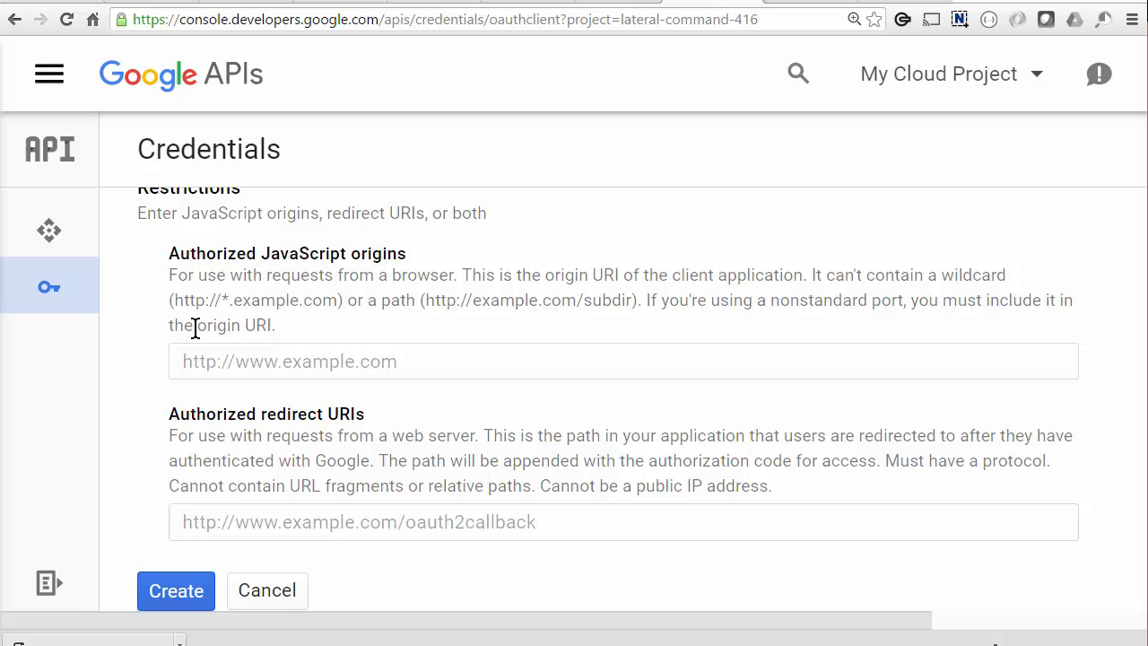
mouse_move(423, 334)
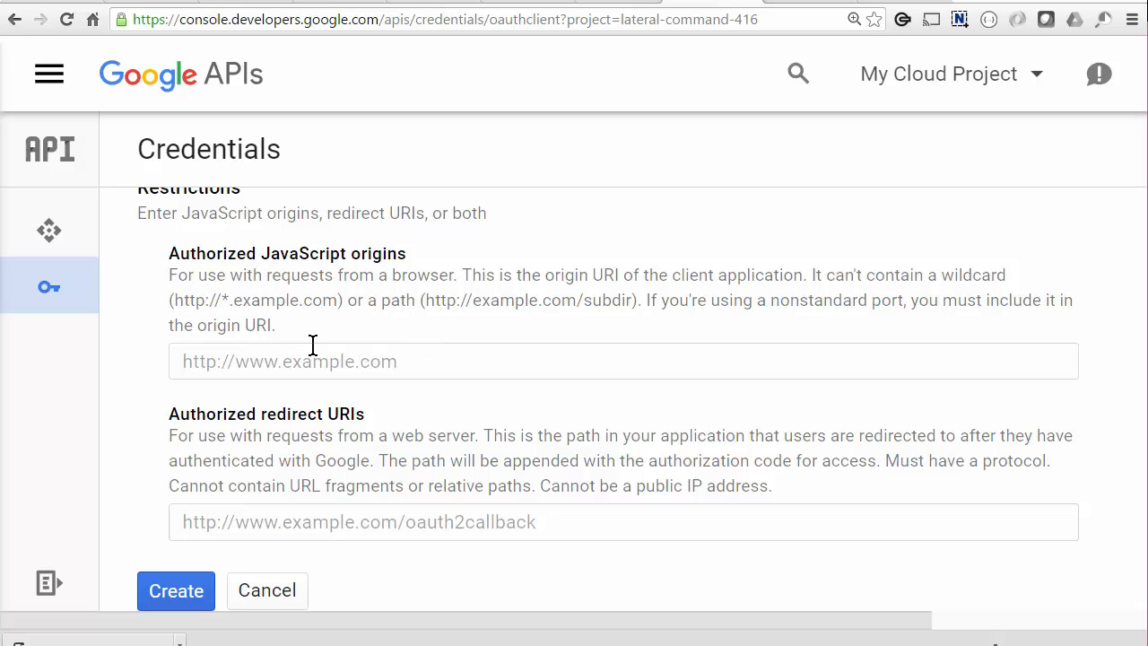
left_click(176, 590)
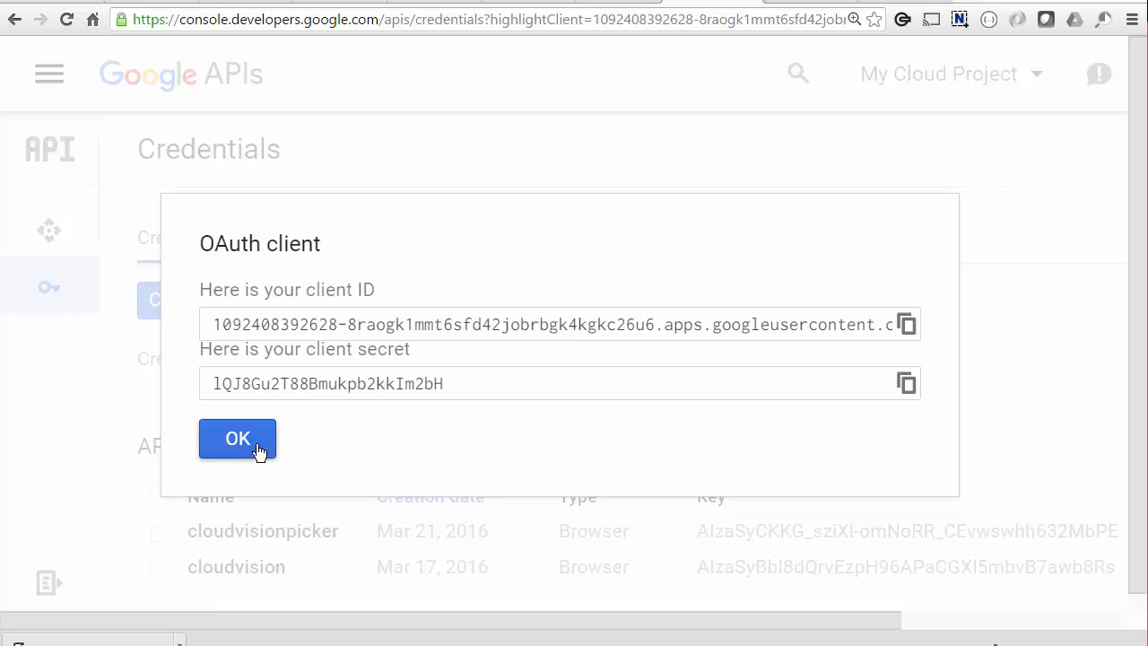
left_click(238, 439)
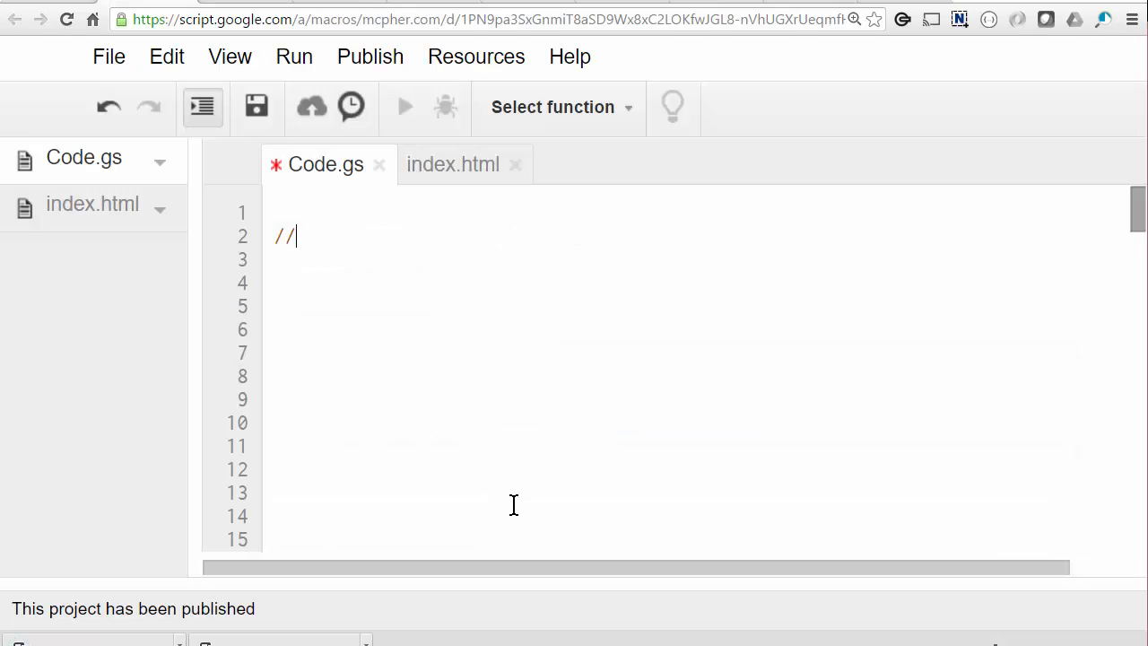
Replace oneOffSetting's fileId with the Drive id 0B92ExLh4POiZTWdUWUxPRzAxYlE from the pasted link.
type("https://drive.google.com/open?id=0B92ExLh4POiZTWdUWUxPRzAxYlE")
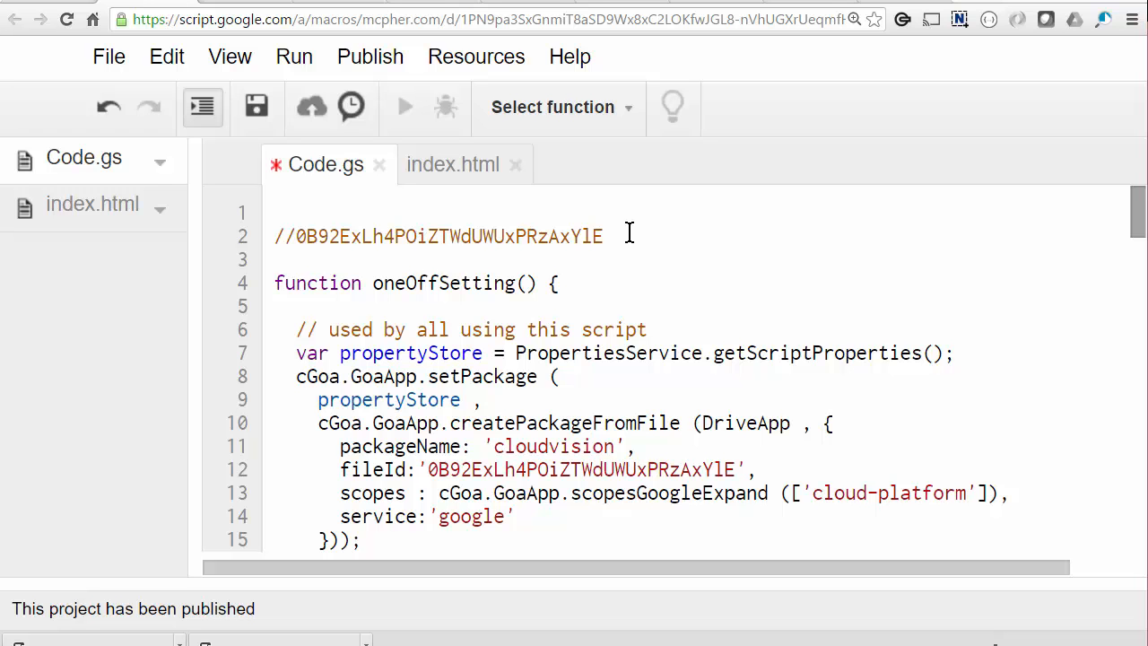
left_click_drag(298, 236, 604, 236)
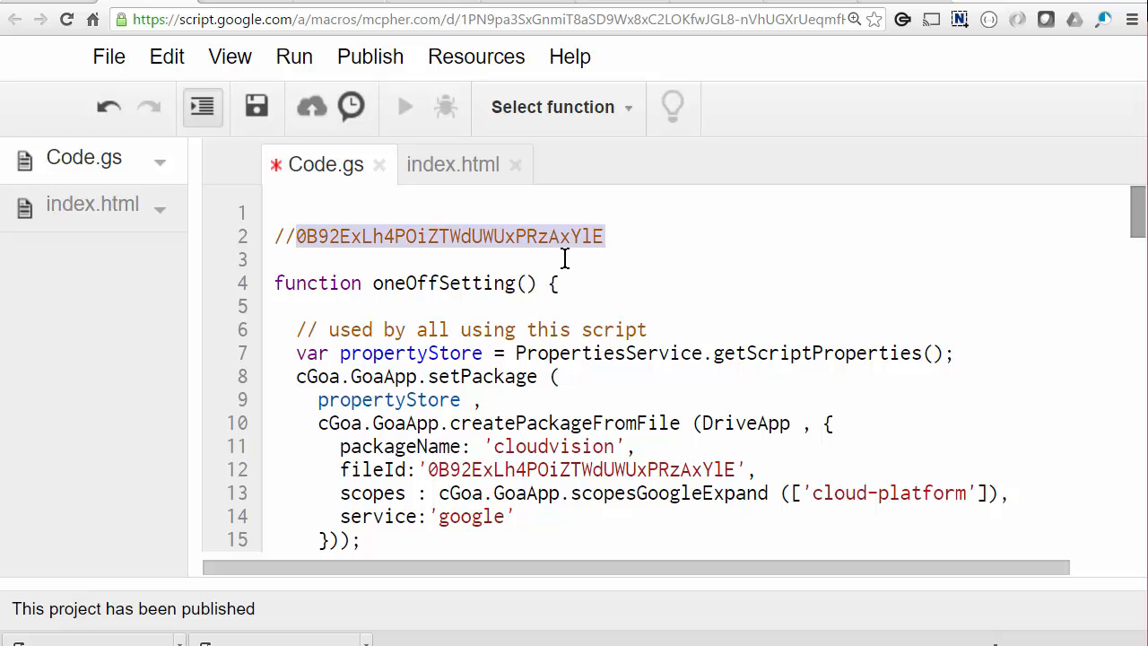
left_click(761, 469)
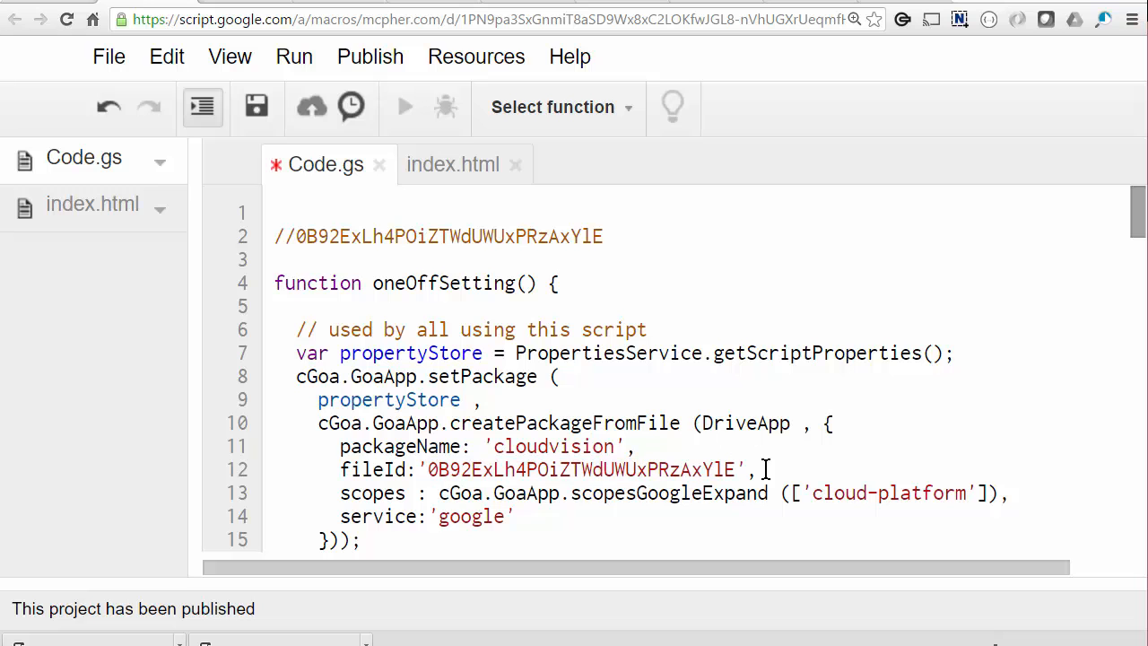
double_click(888, 493)
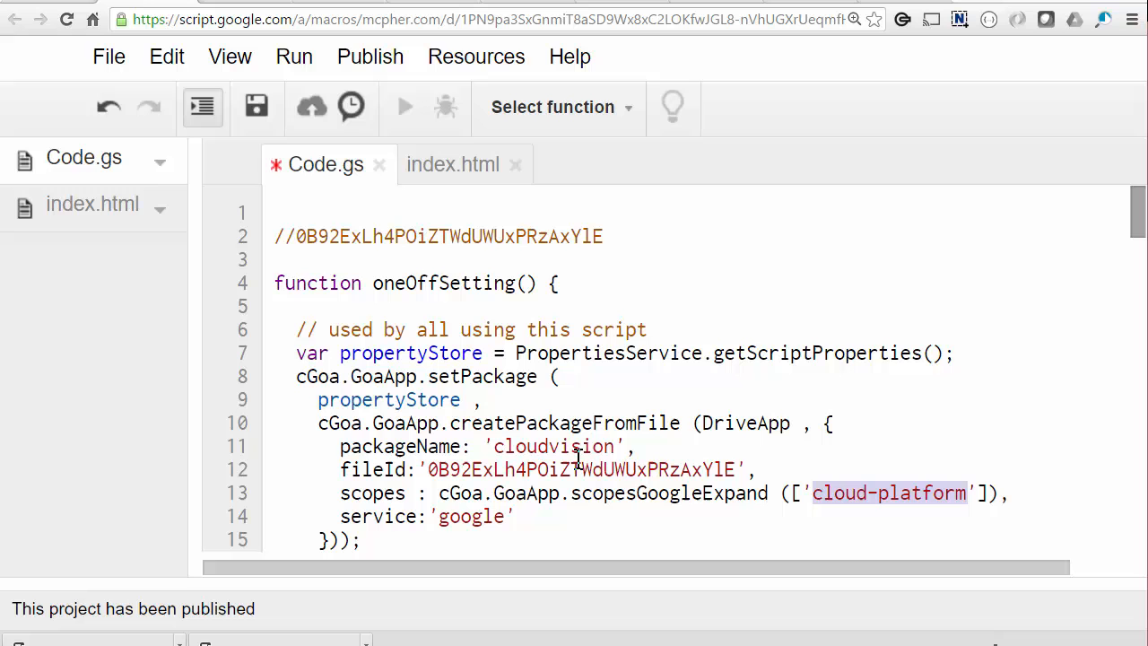
double_click(553, 446)
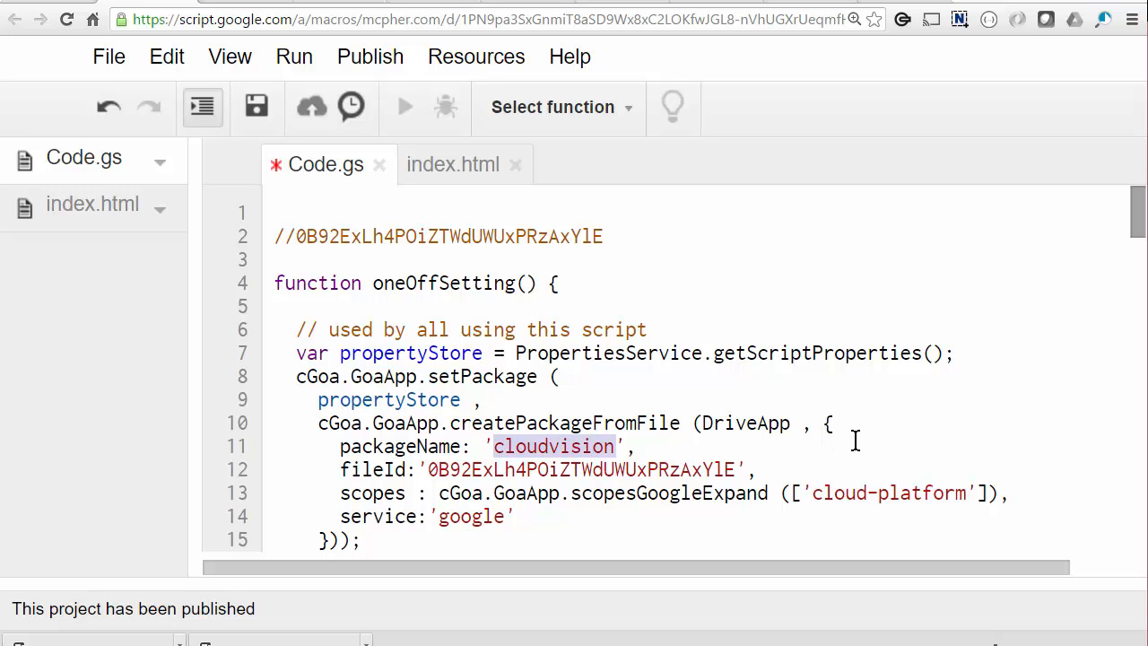
mouse_move(742, 359)
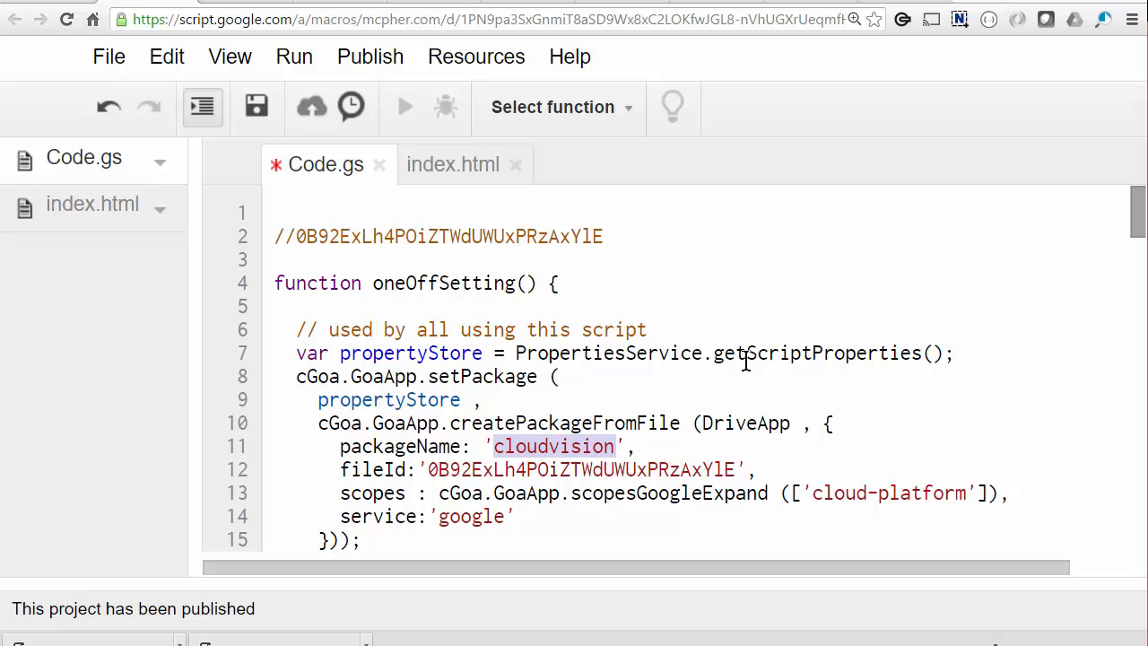
double_click(817, 353)
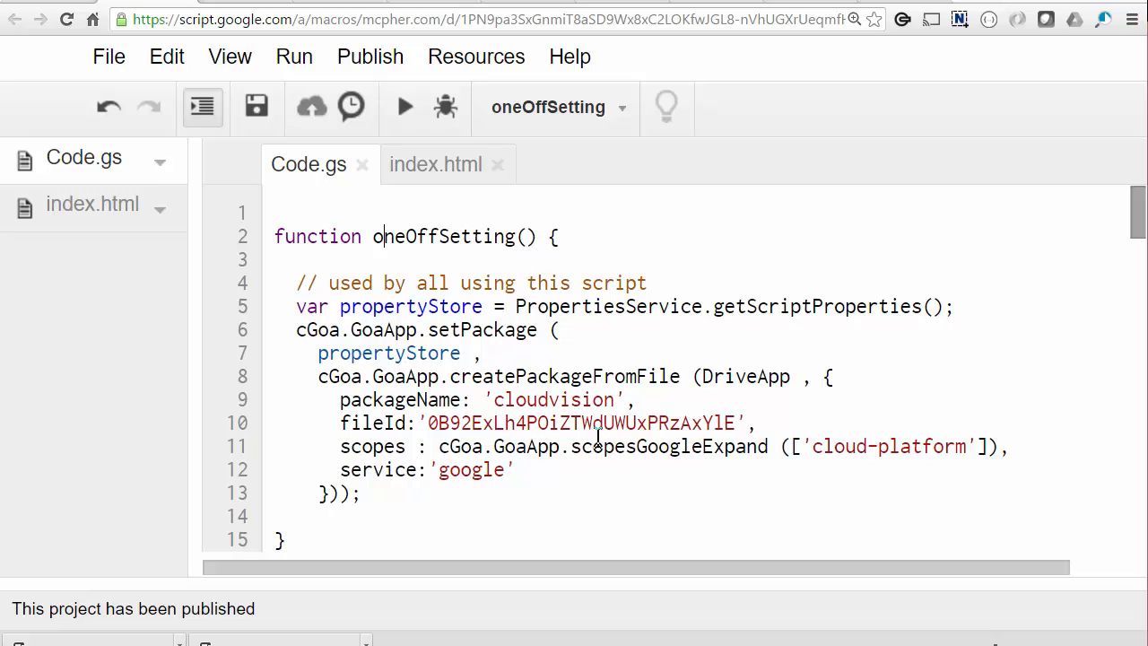
mouse_move(534, 504)
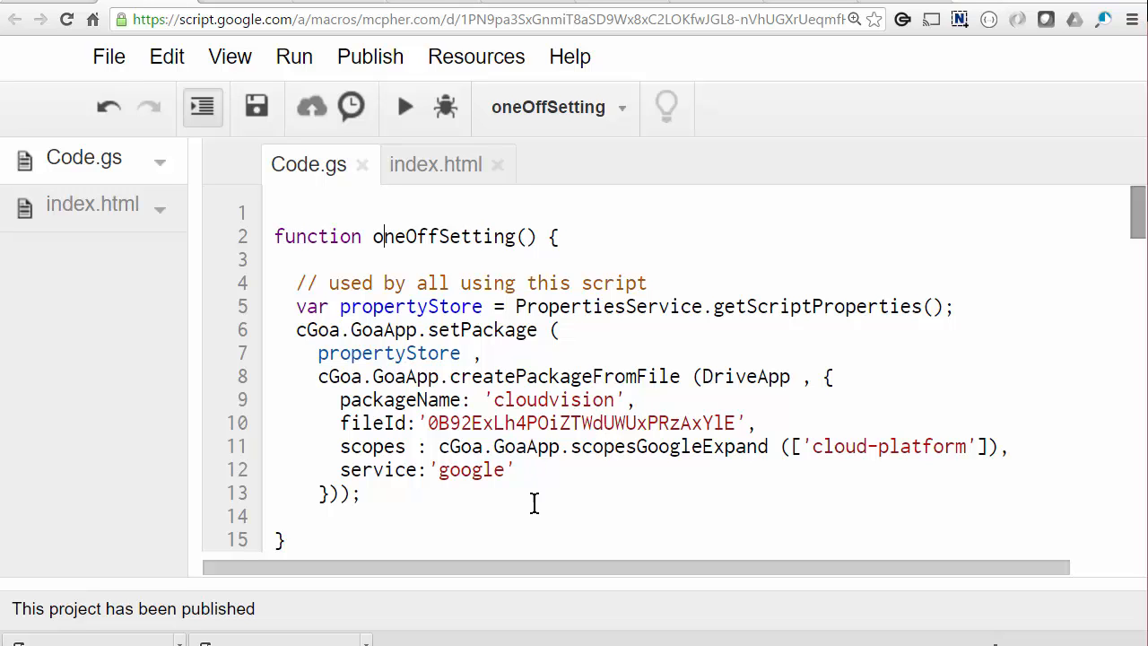
mouse_move(581, 502)
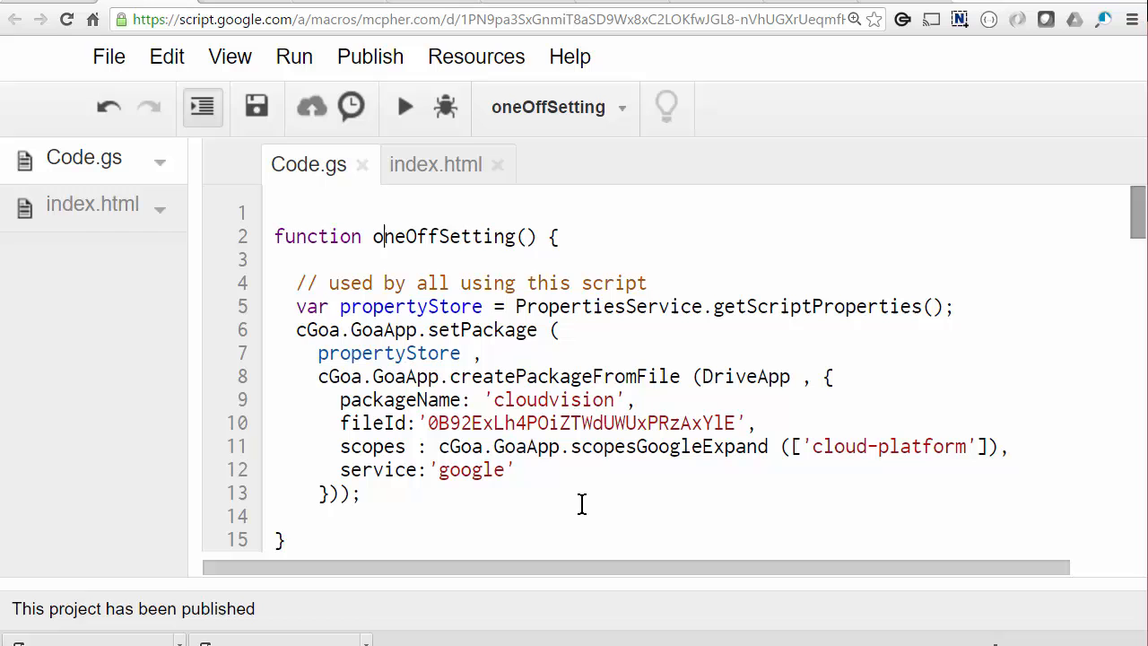
scroll("down", 3)
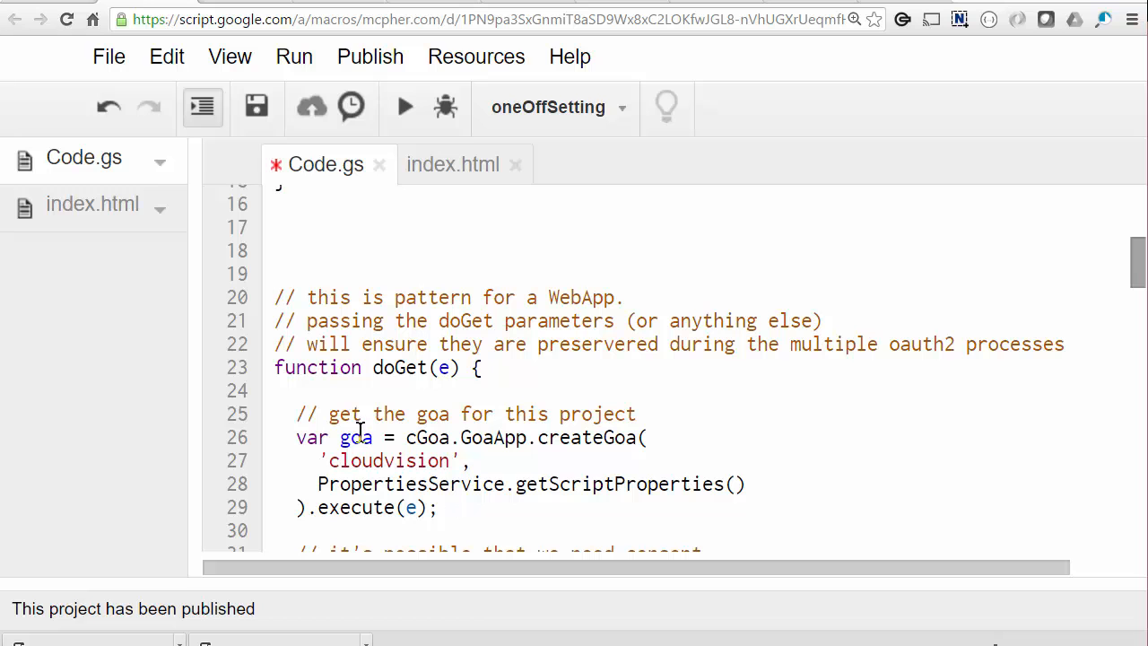
double_click(389, 460)
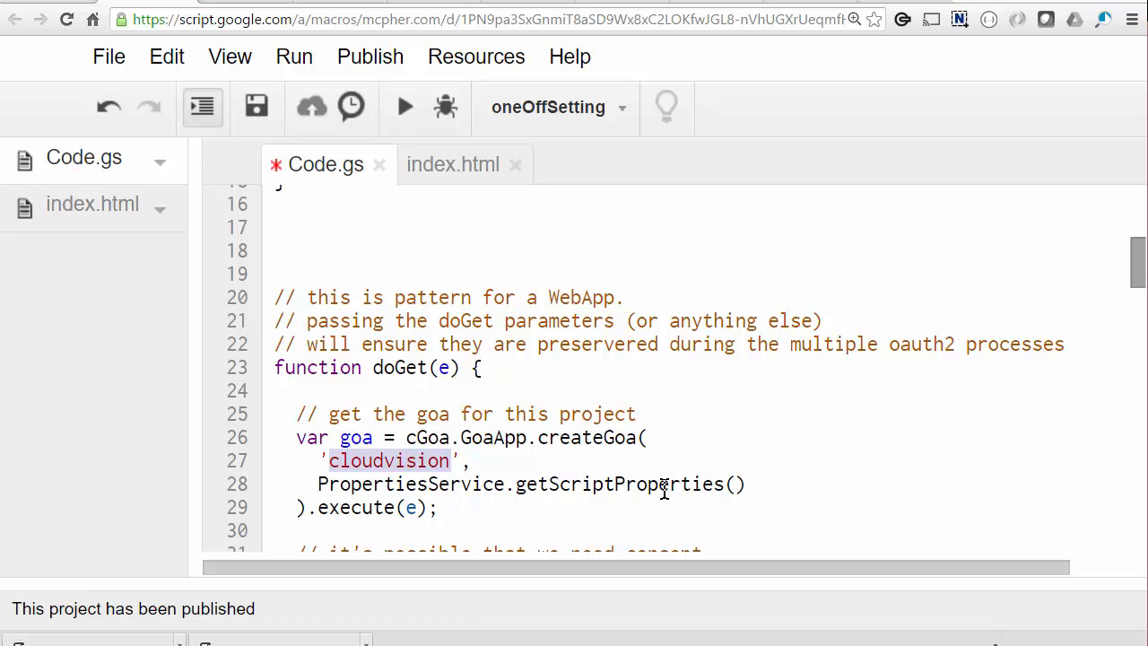
double_click(620, 484)
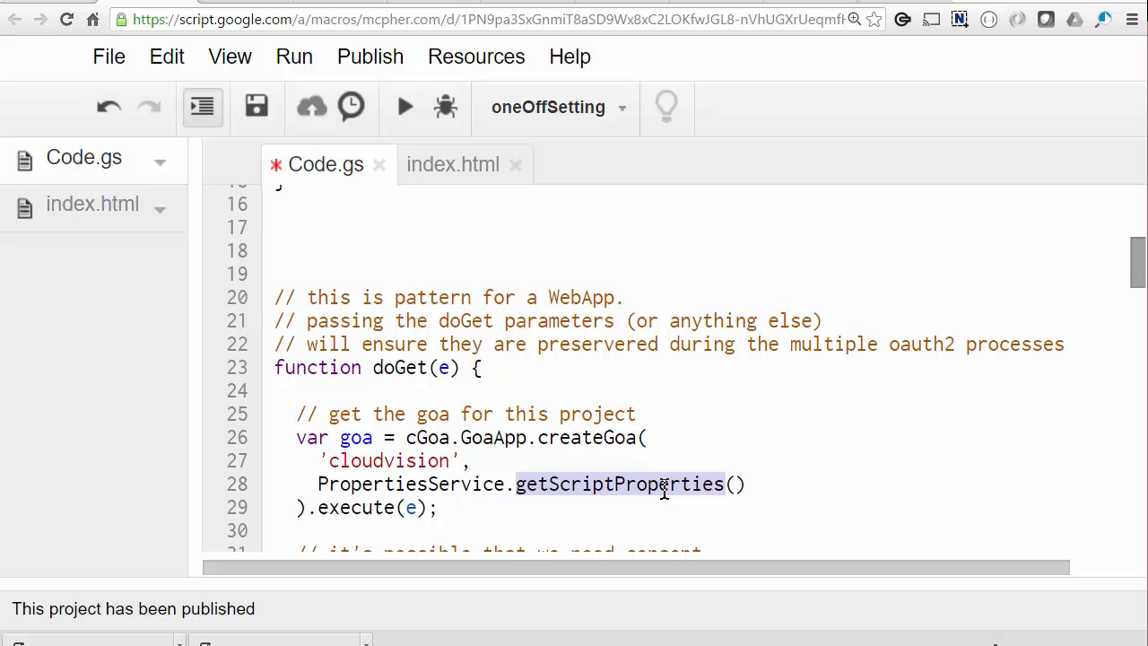
scroll("down", 3)
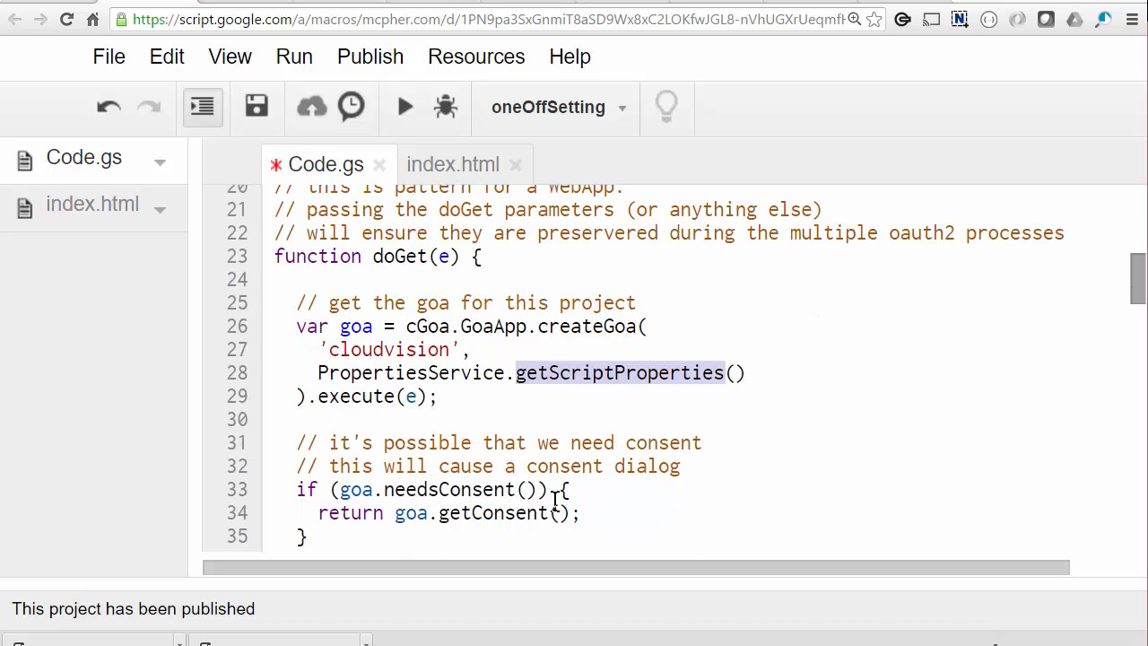
mouse_move(550, 501)
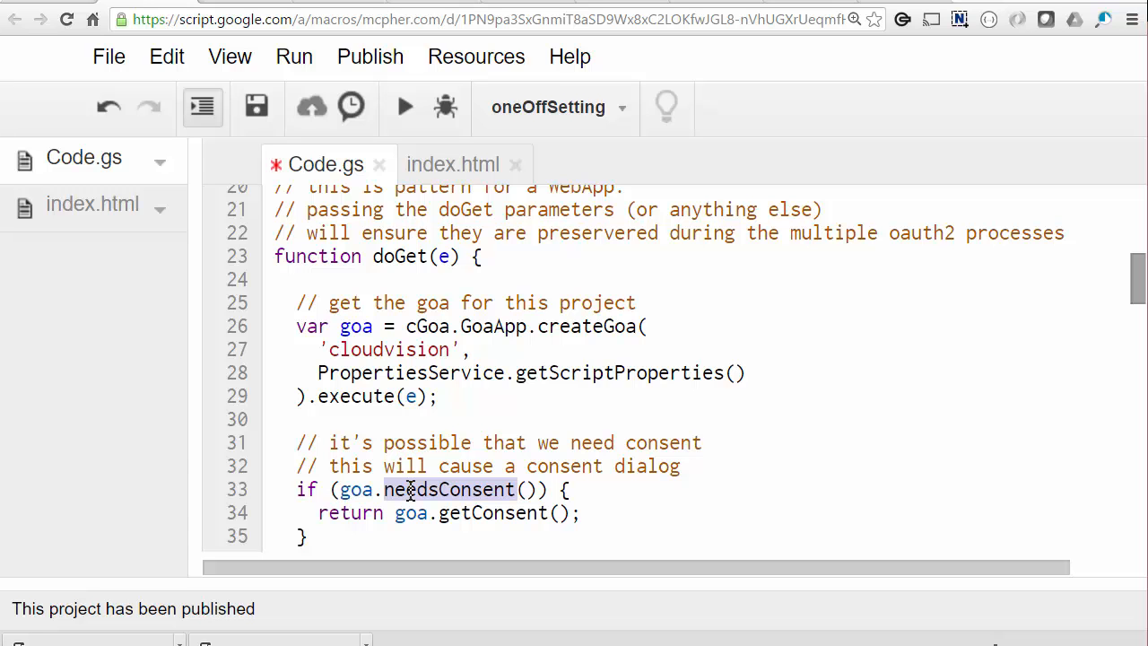
scroll("down", 3)
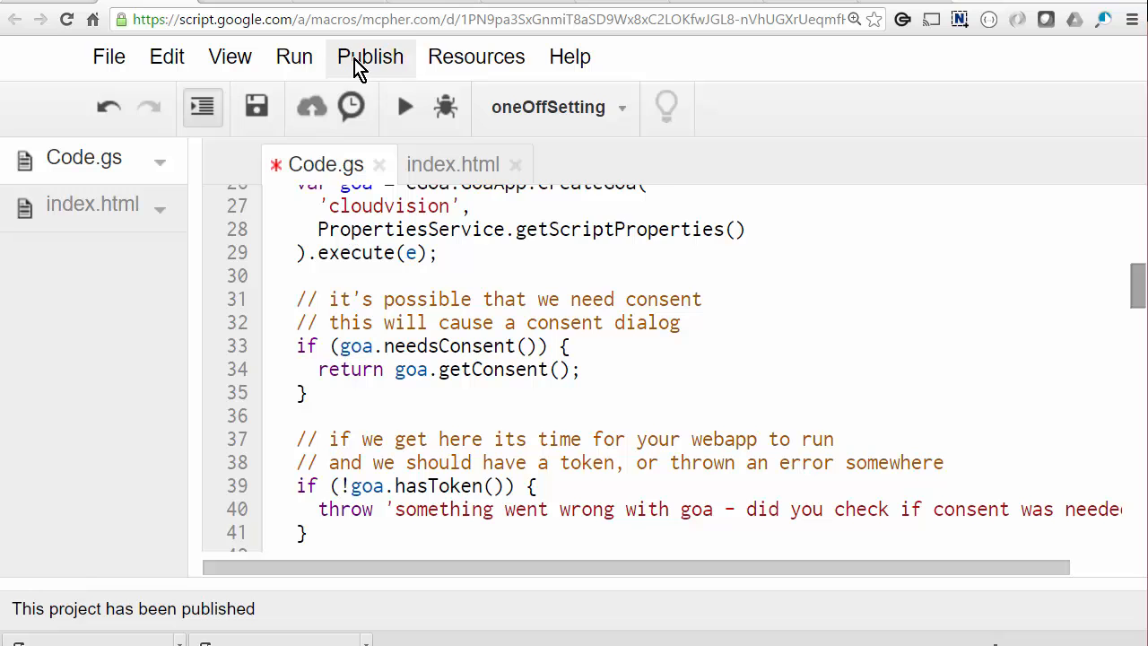
left_click(371, 57)
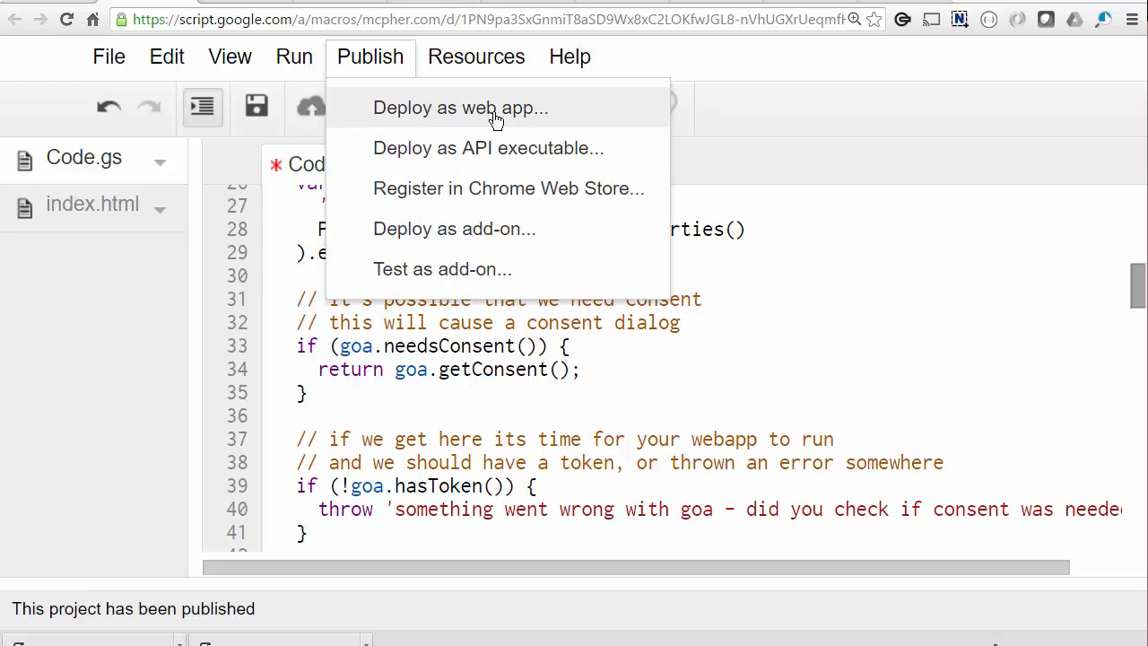
Open the deployed web app's Goa page and select its redirect URI for copying.
left_click(461, 107)
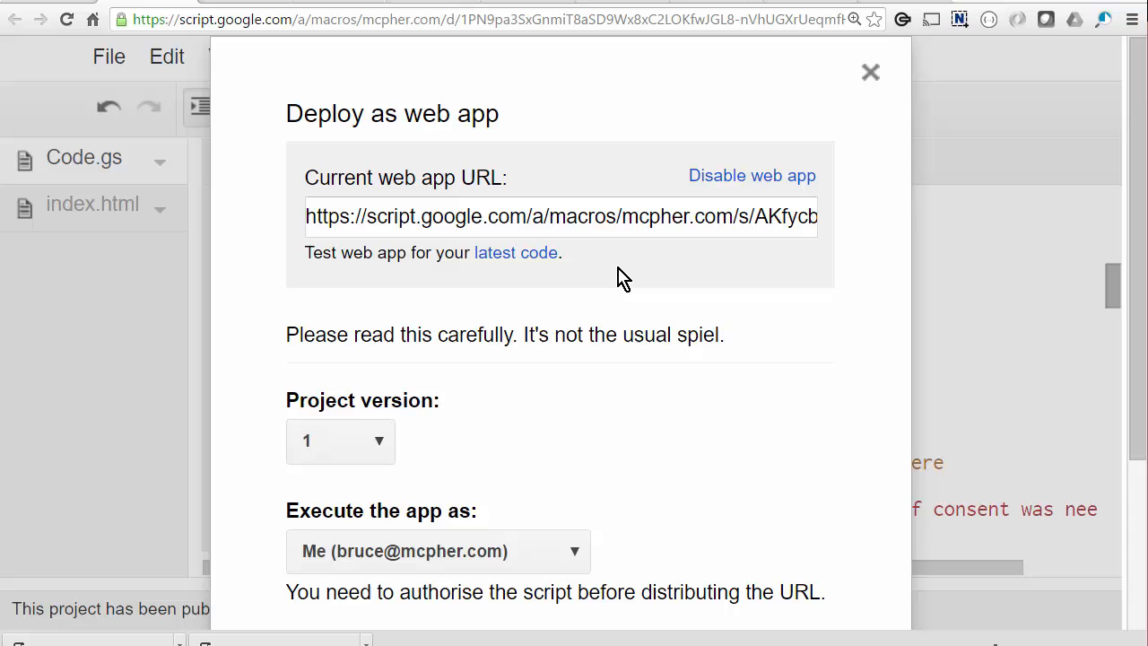
scroll("down", 3)
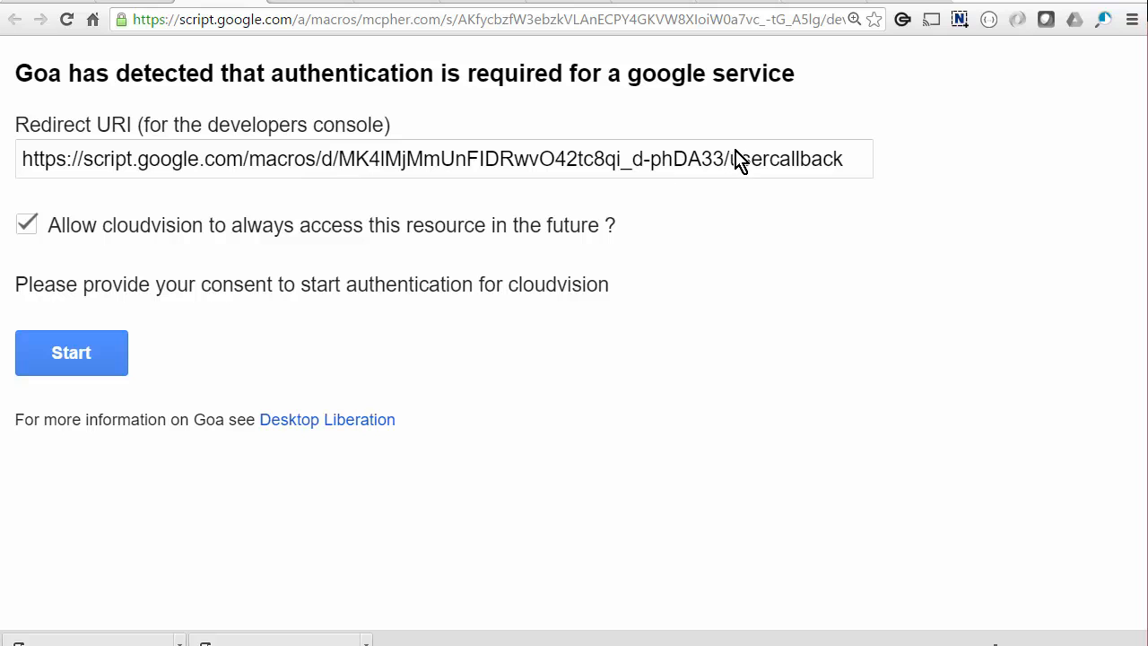
left_click_drag(103, 159, 843, 158)
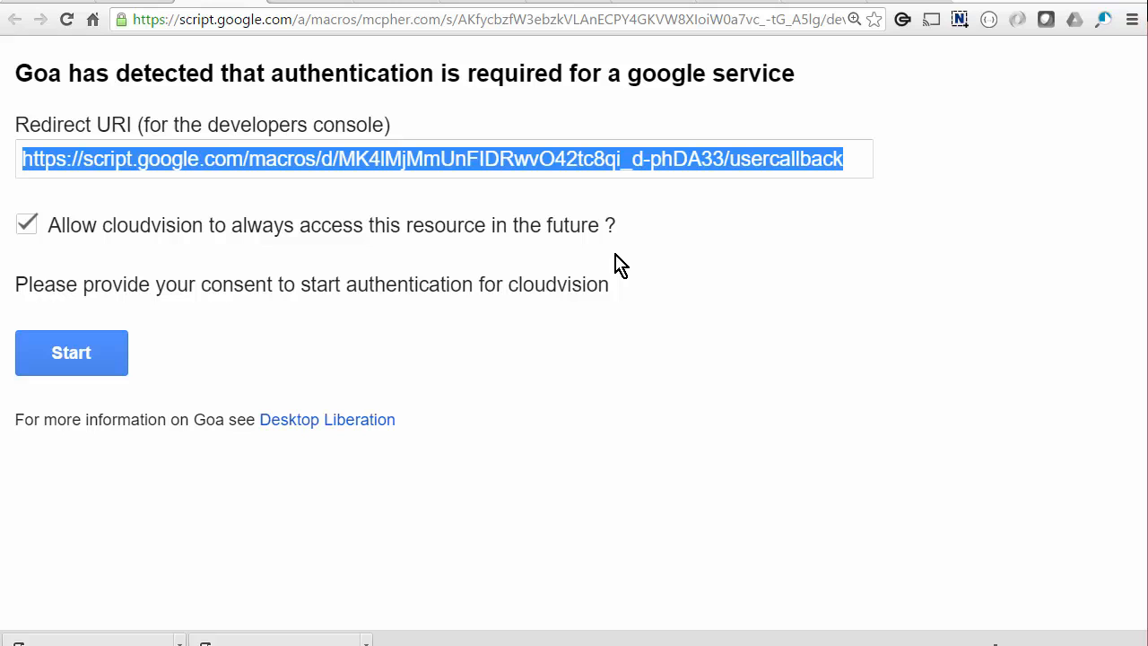
mouse_move(843, 292)
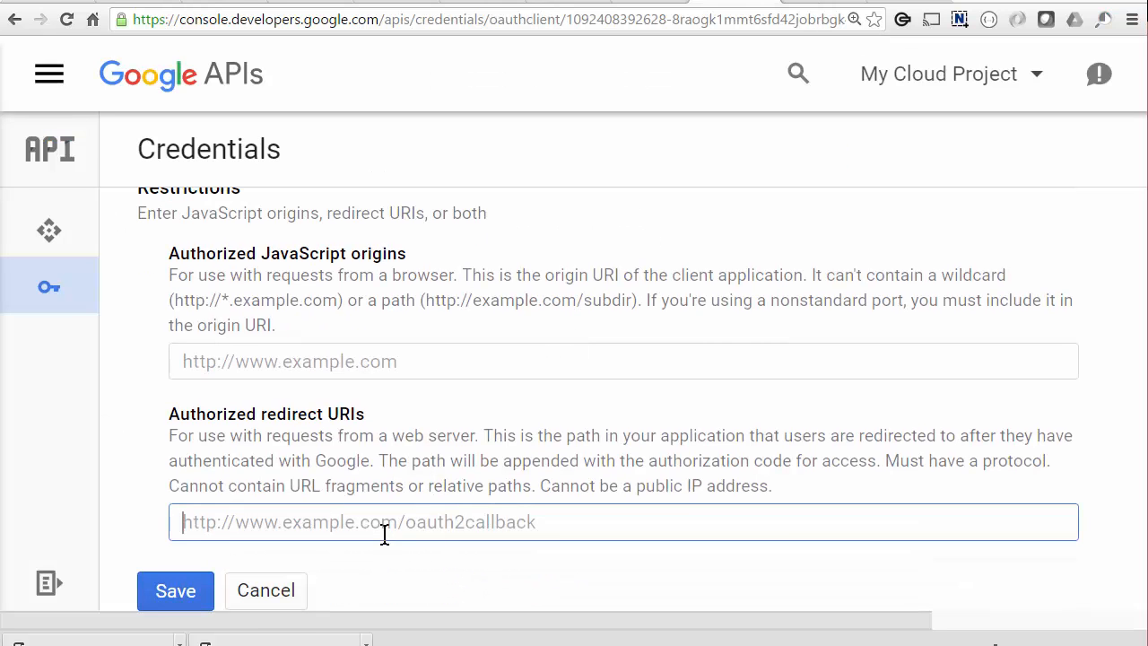
type("https://script.google.com/macros/d/MK4lMjMmUnFIDRwvO42tc8qi_d-phDA33/usercallback")
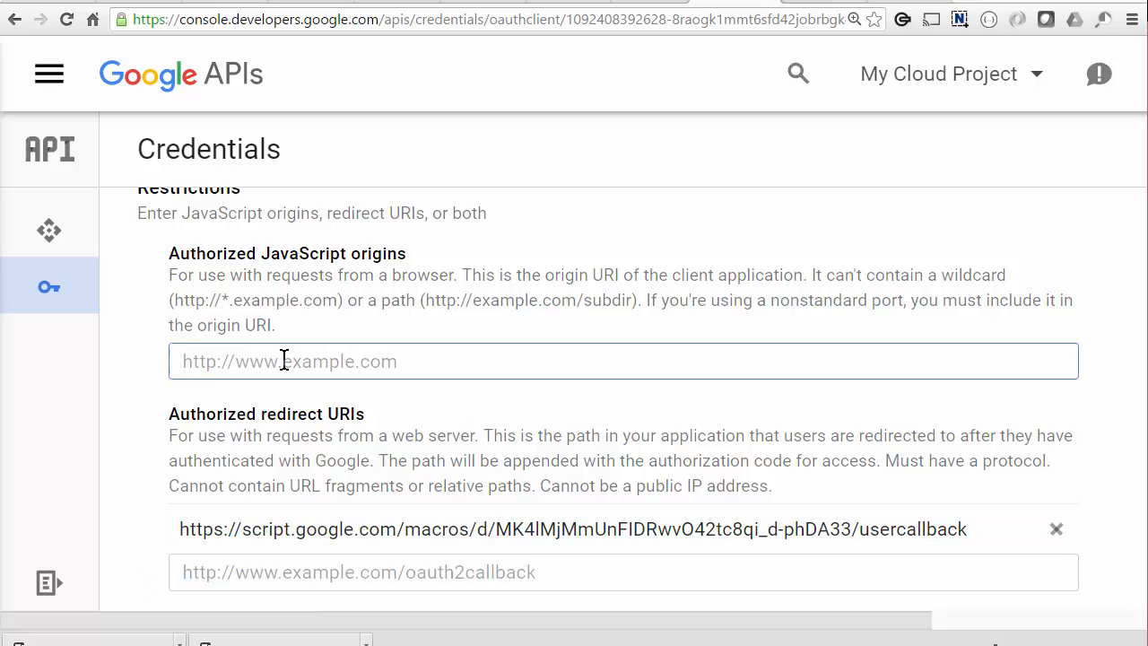
type("http")
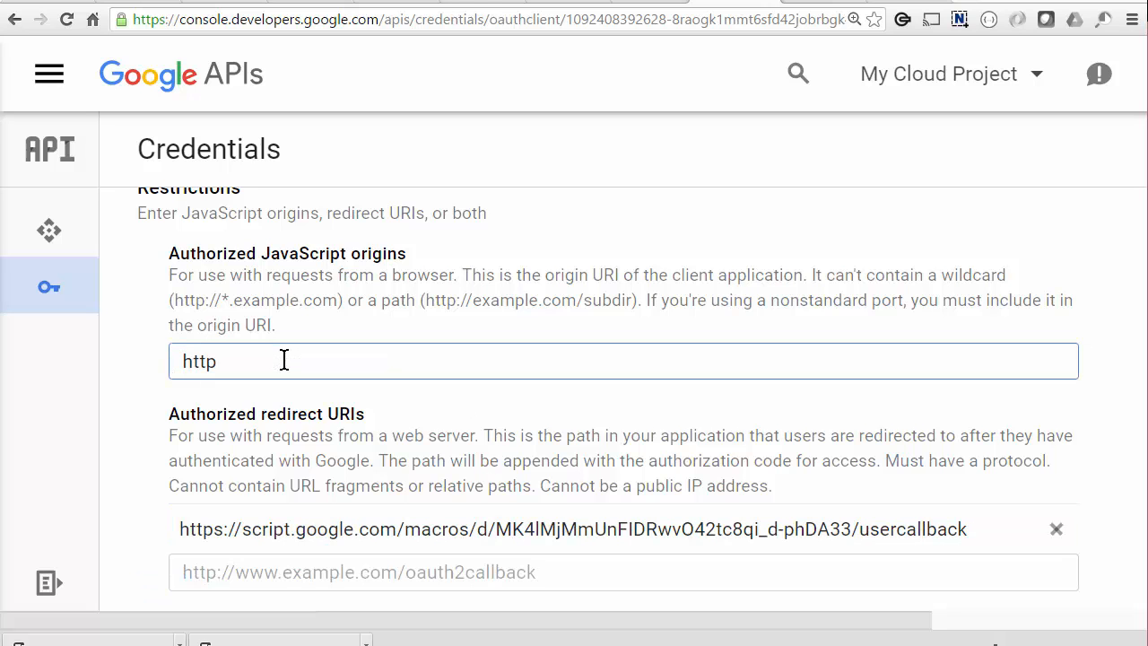
type("://script.google.com")
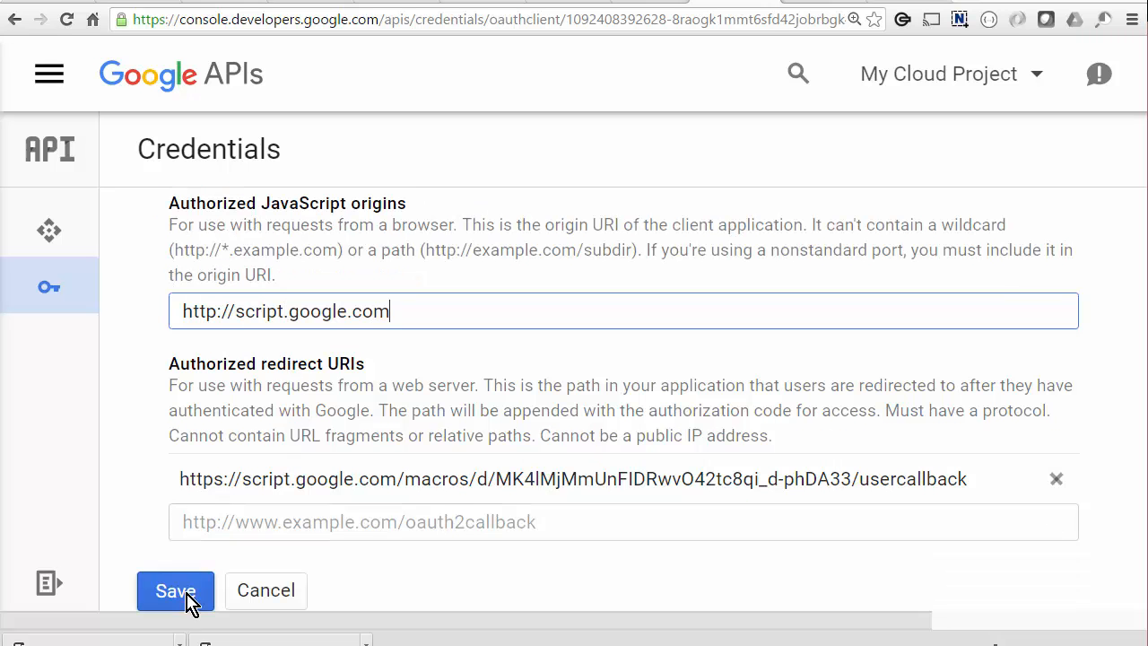
left_click(175, 591)
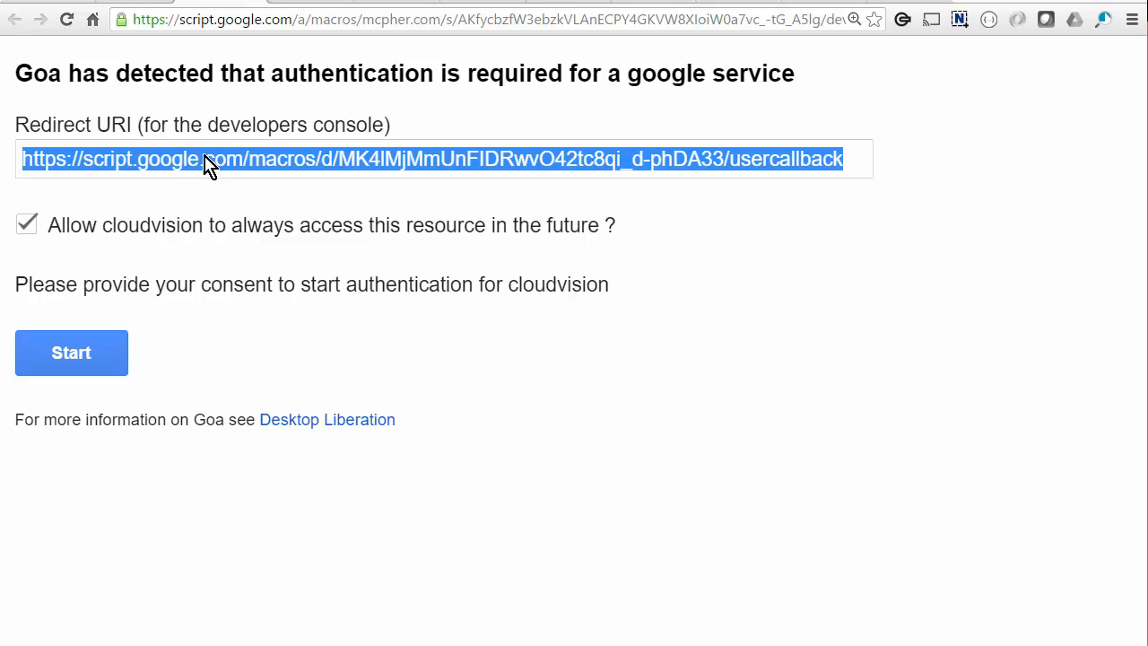
mouse_move(525, 288)
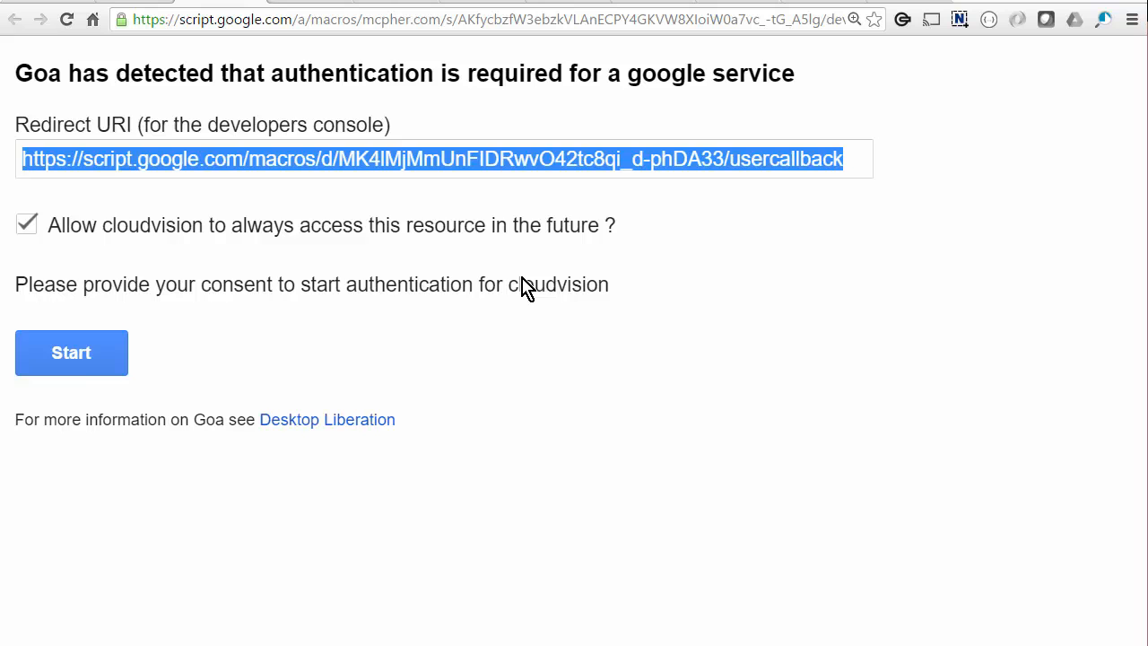
Start Goa authentication for cloudvision and allow offline access on the consent screen.
left_click(71, 352)
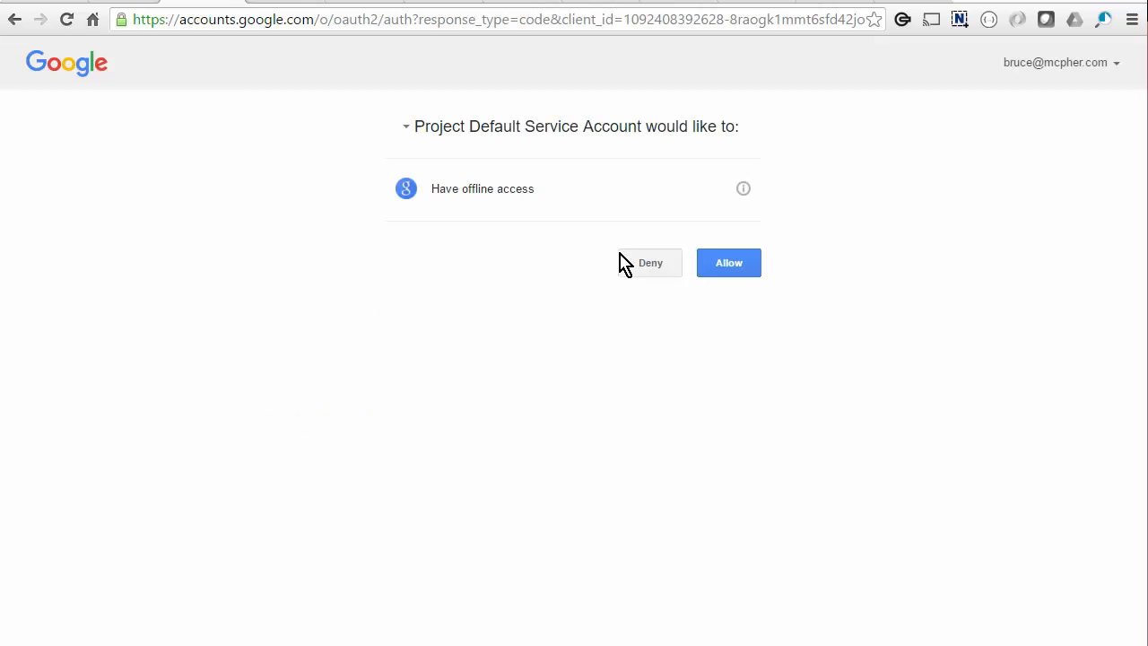
left_click(728, 262)
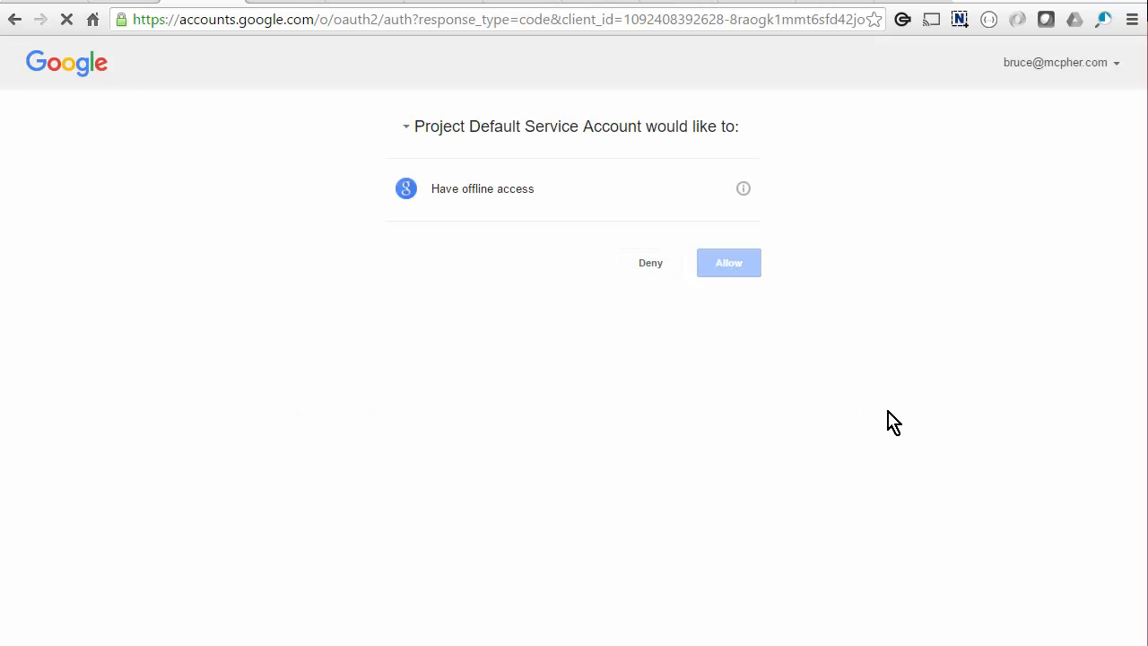
left_click(728, 262)
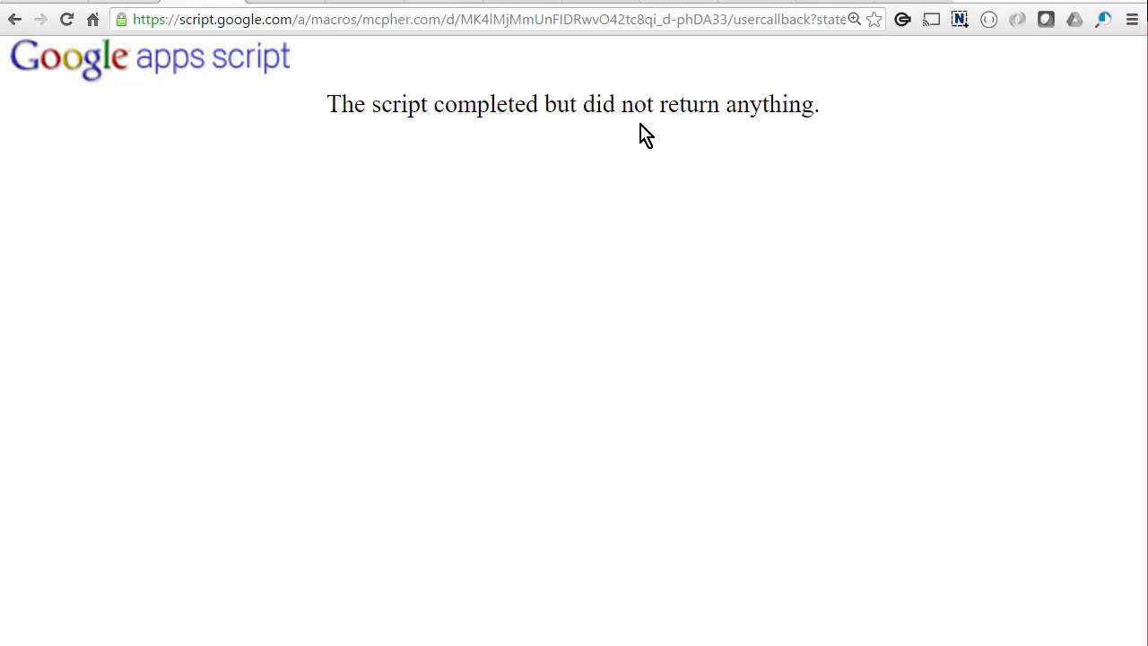
mouse_move(750, 103)
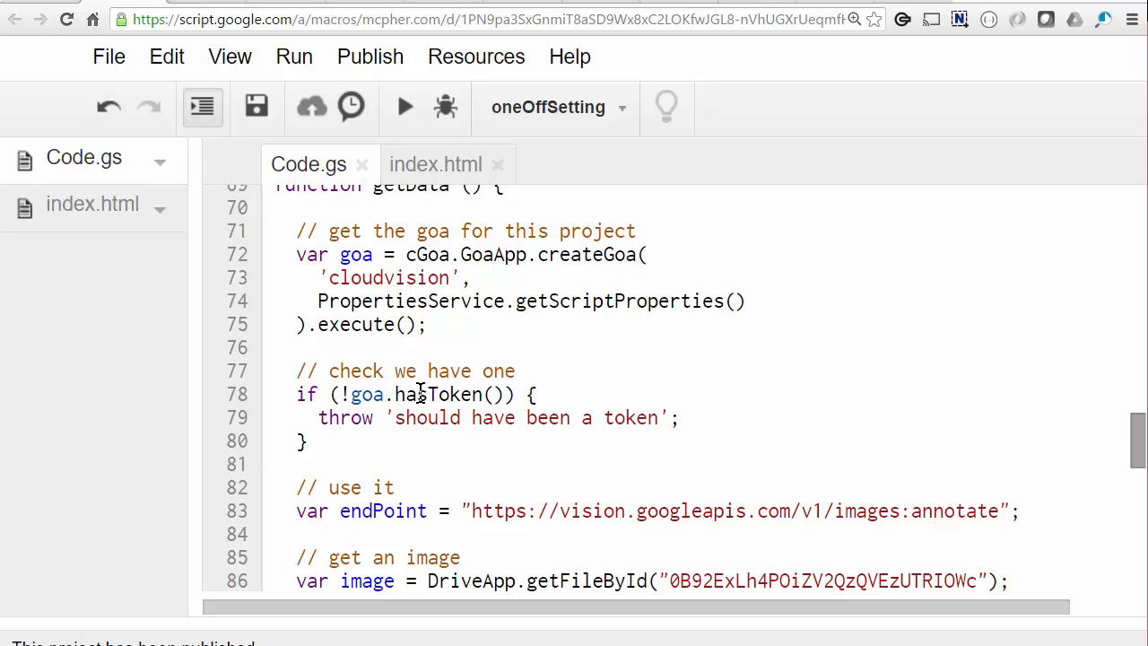
Scroll through getData in Code.gs and highlight the getToken authorization header call.
scroll("down", 3)
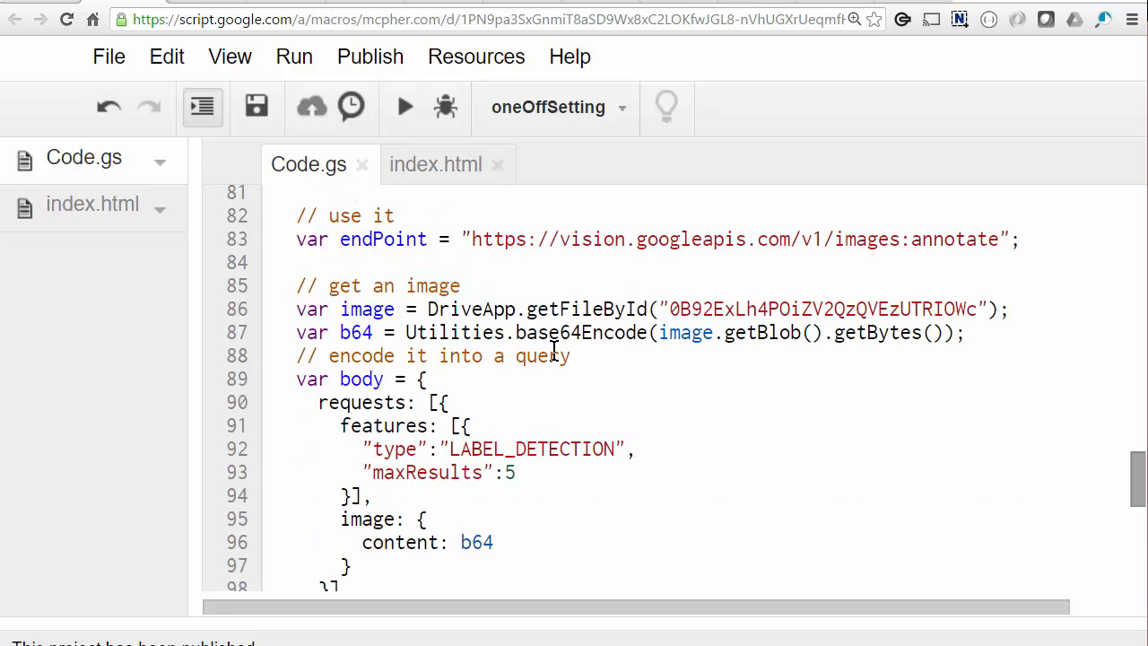
scroll("down", 3)
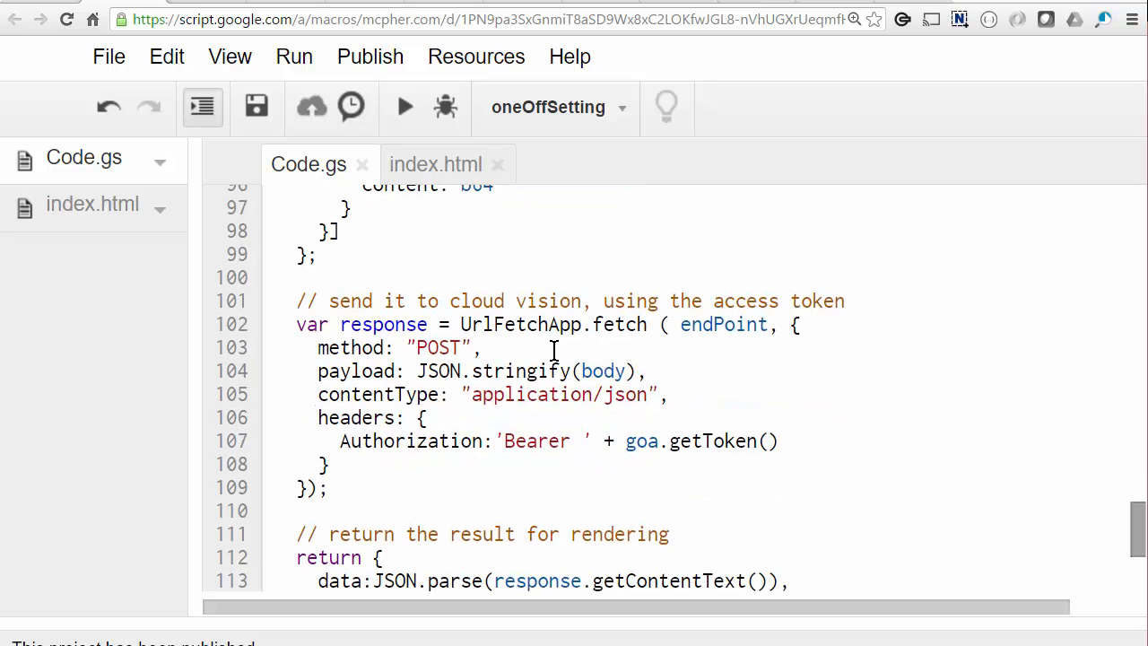
scroll("down", 3)
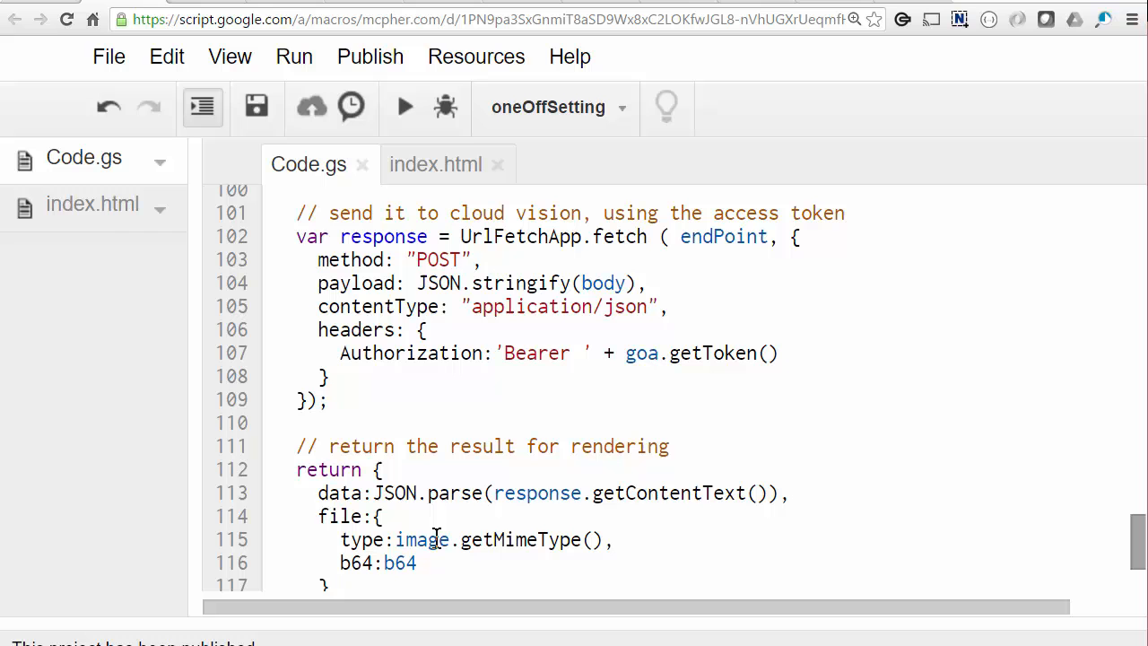
double_click(712, 352)
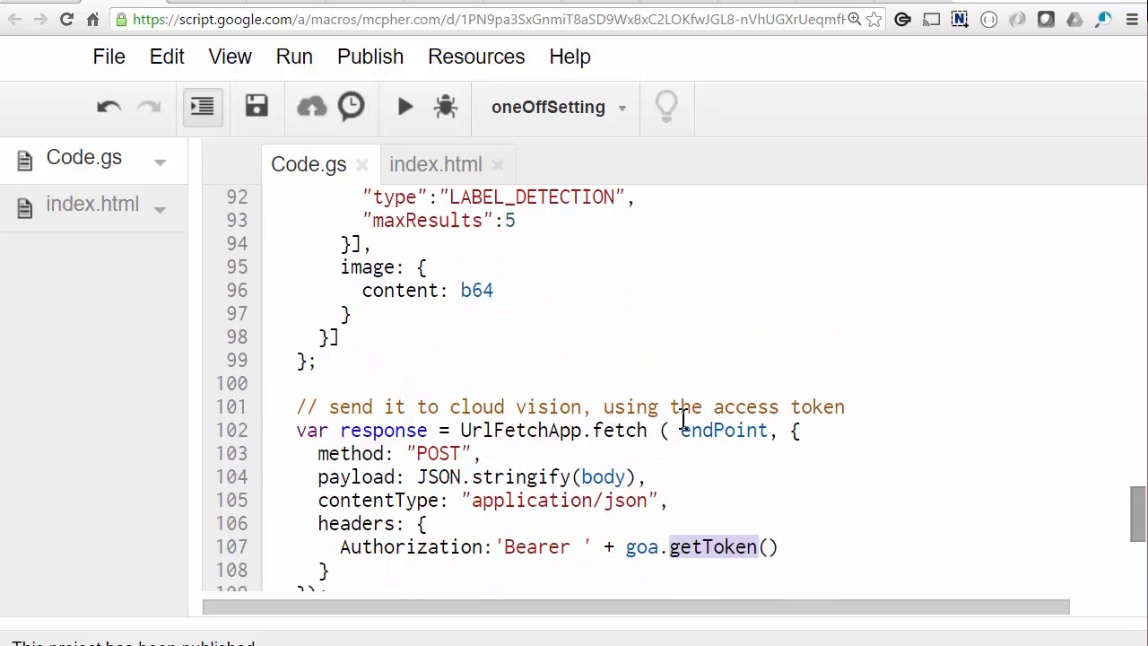
scroll("down", 3)
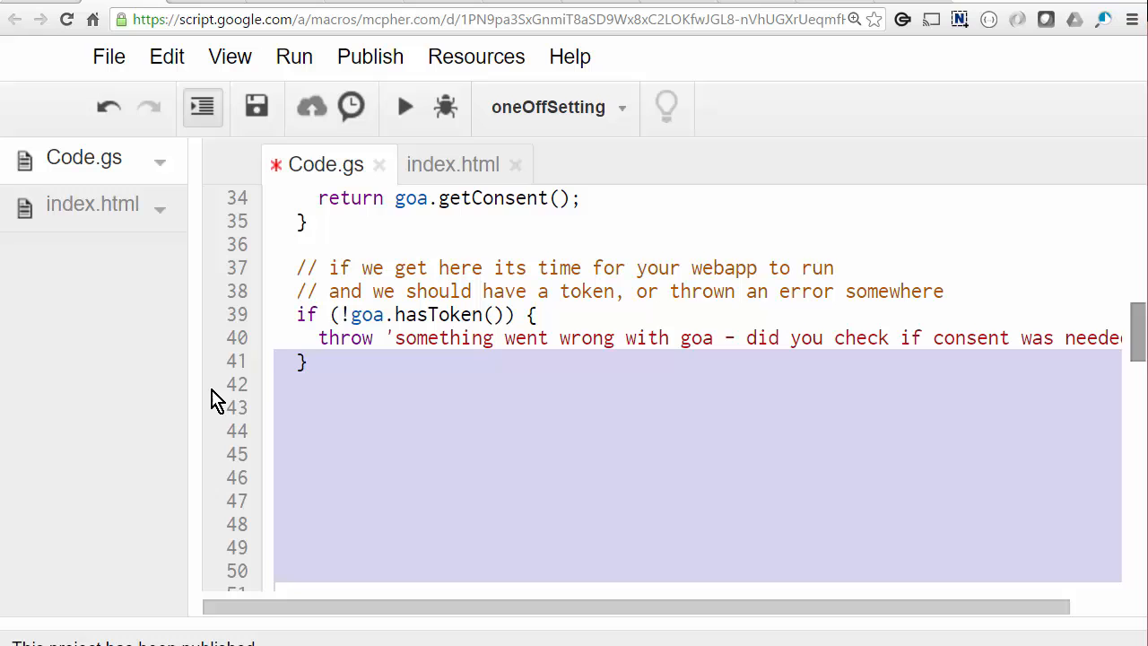
scroll("down", 3)
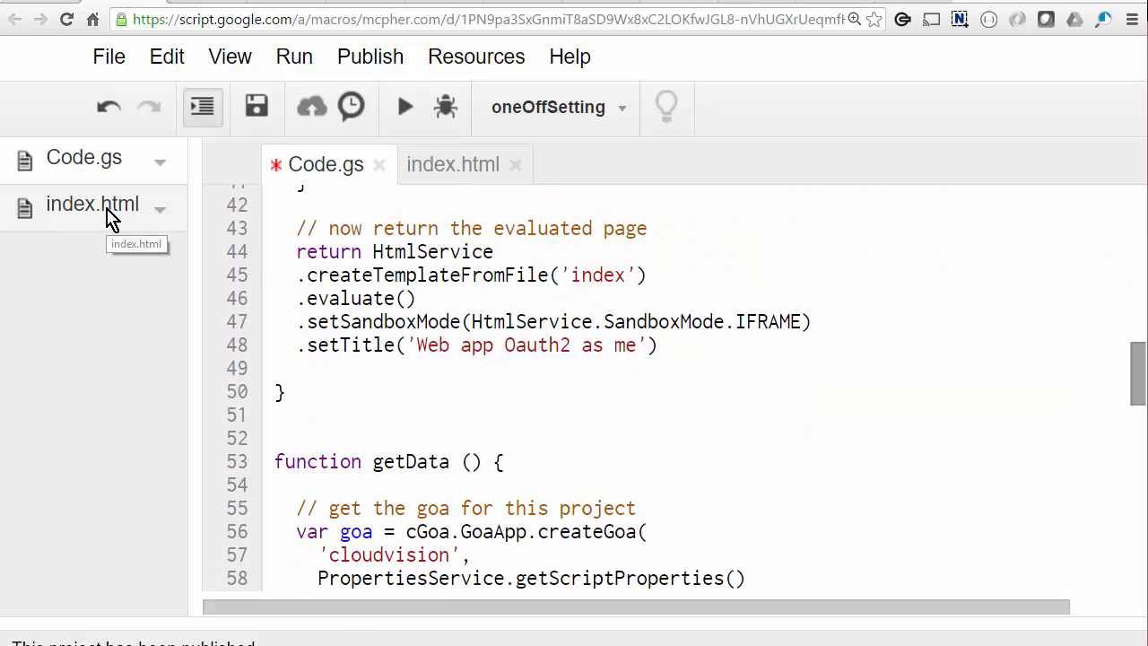
Open the index.html template that renders the ladybird label results.
left_click(453, 164)
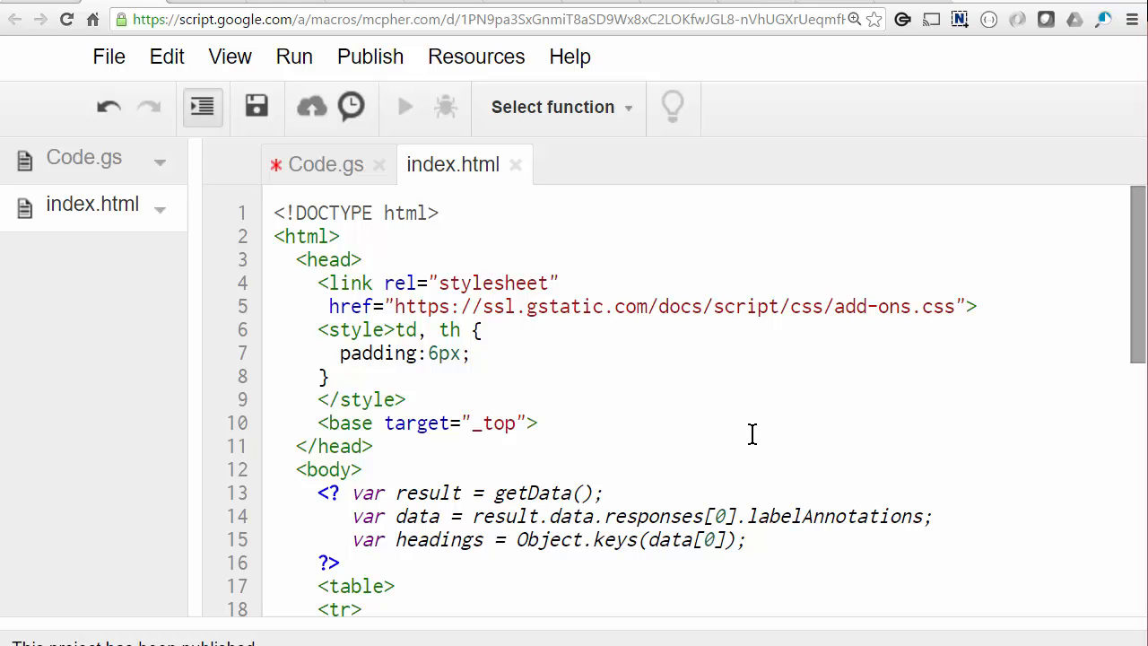
left_click(536, 423)
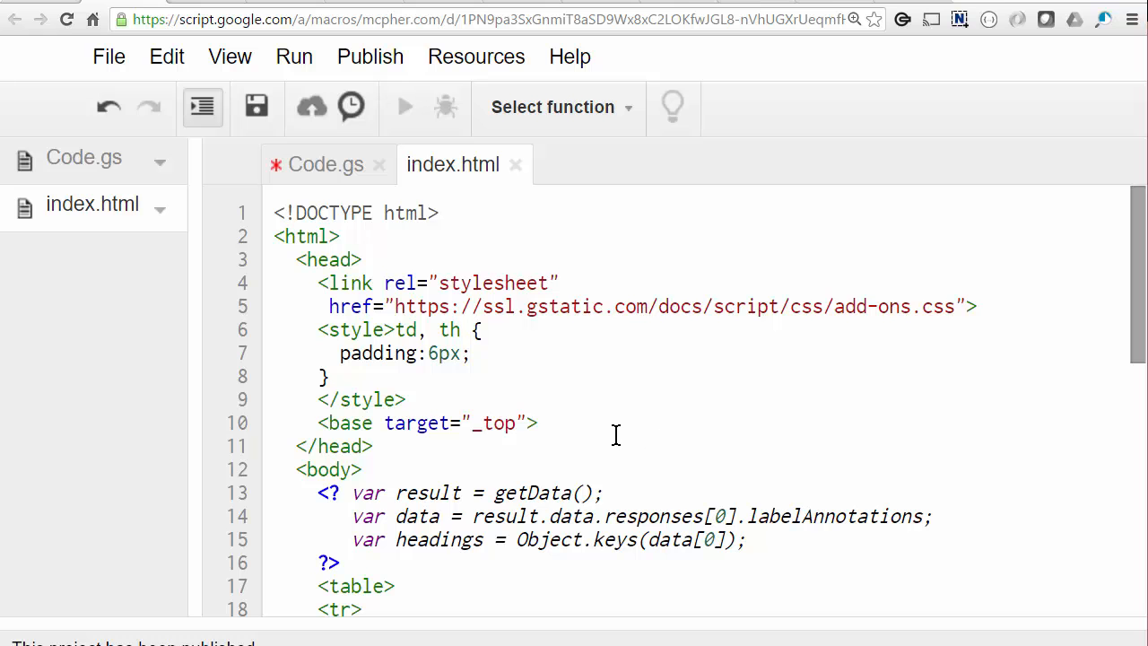
left_click(370, 57)
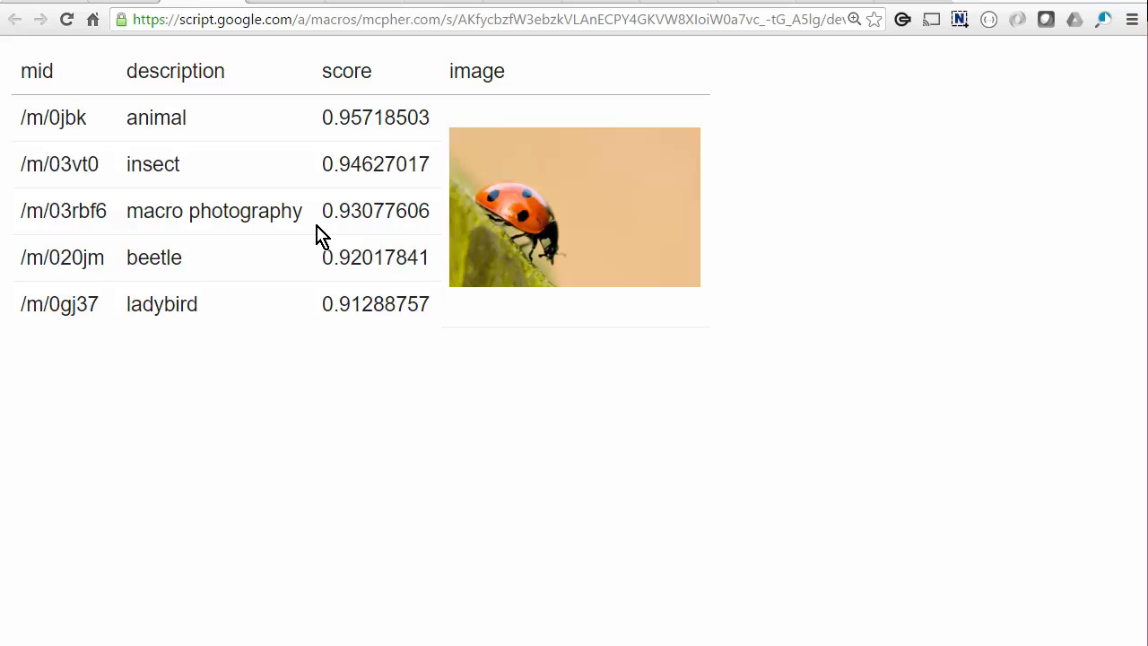
mouse_move(514, 226)
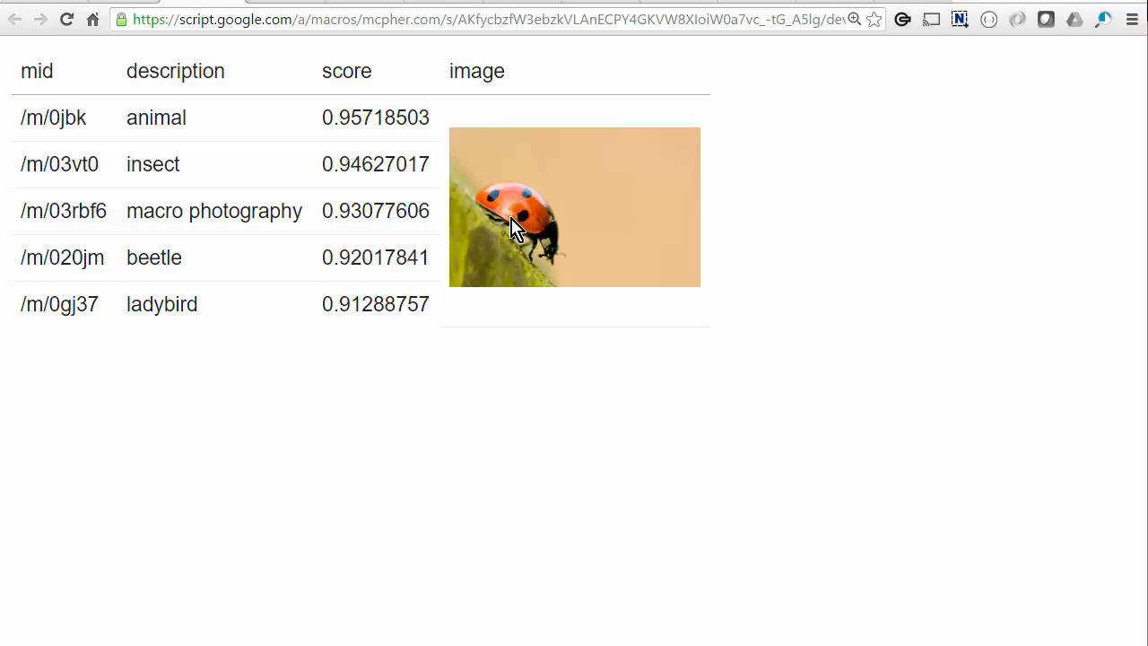
mouse_move(498, 227)
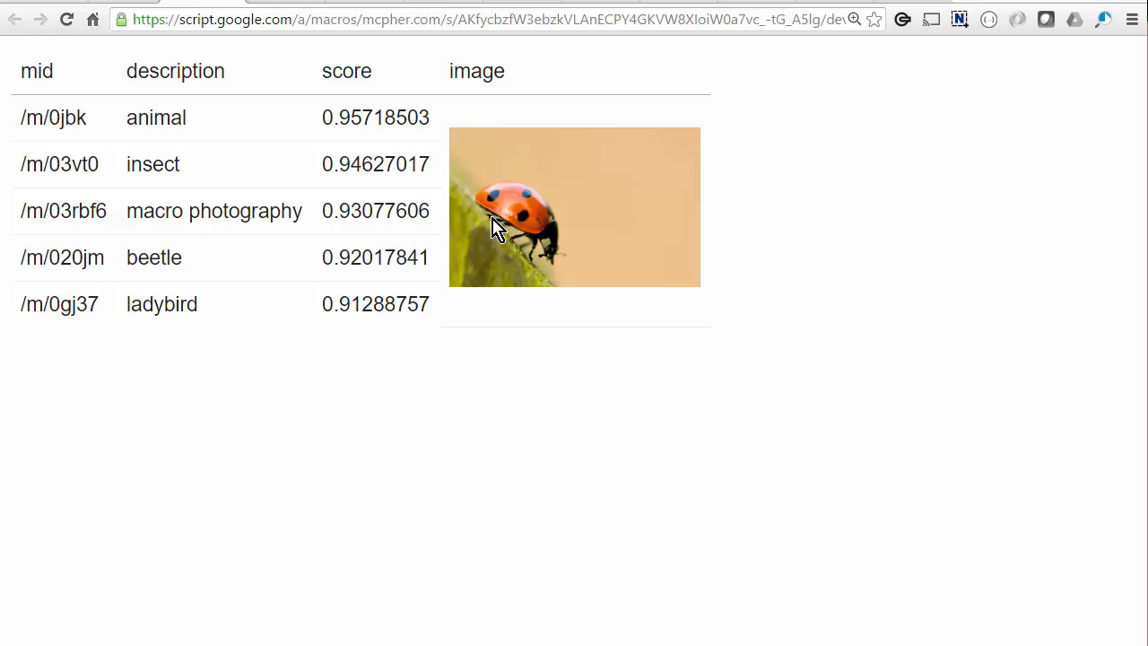
mouse_move(74, 173)
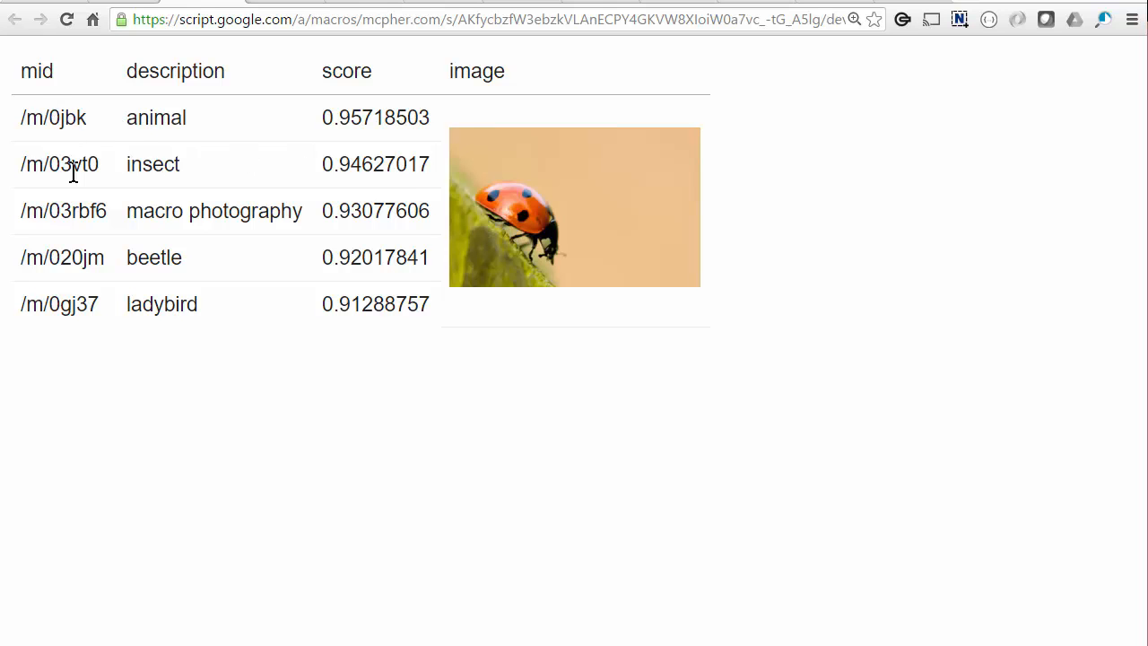